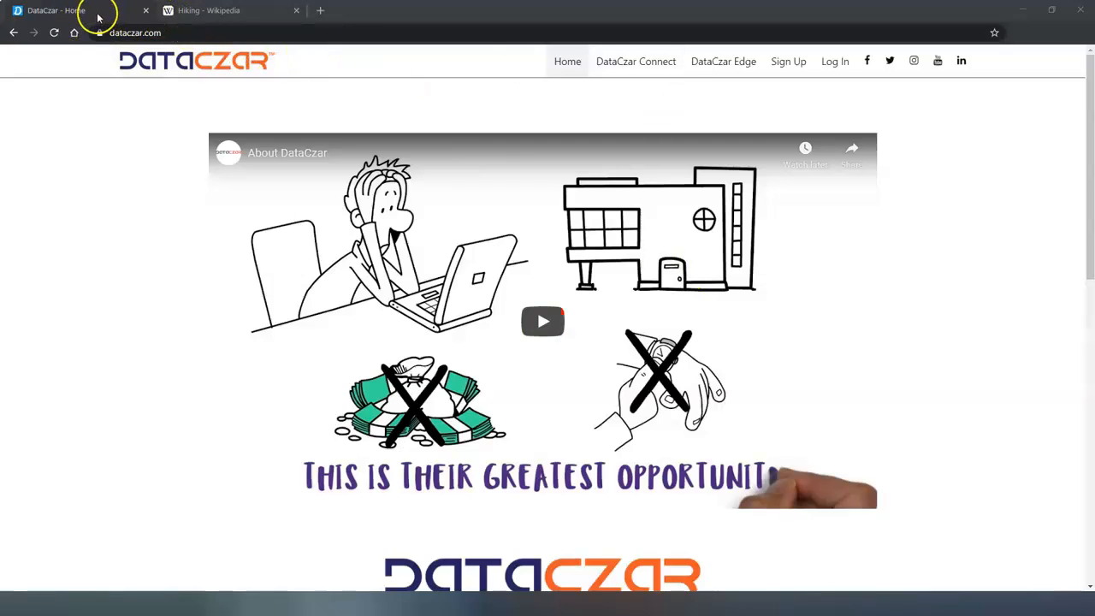
pyautogui.moveTo(803, 89)
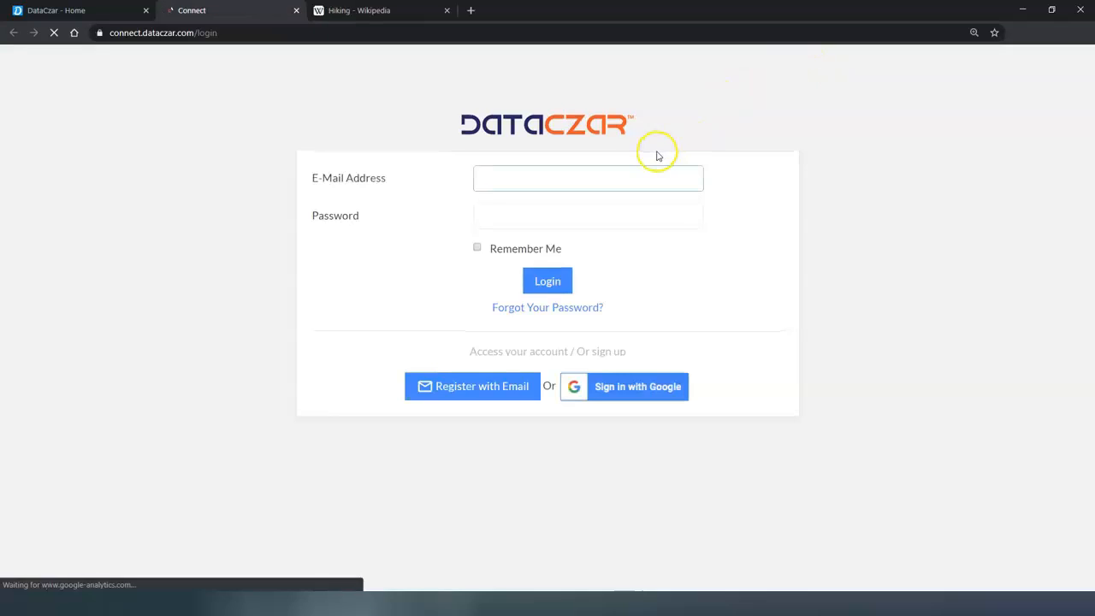
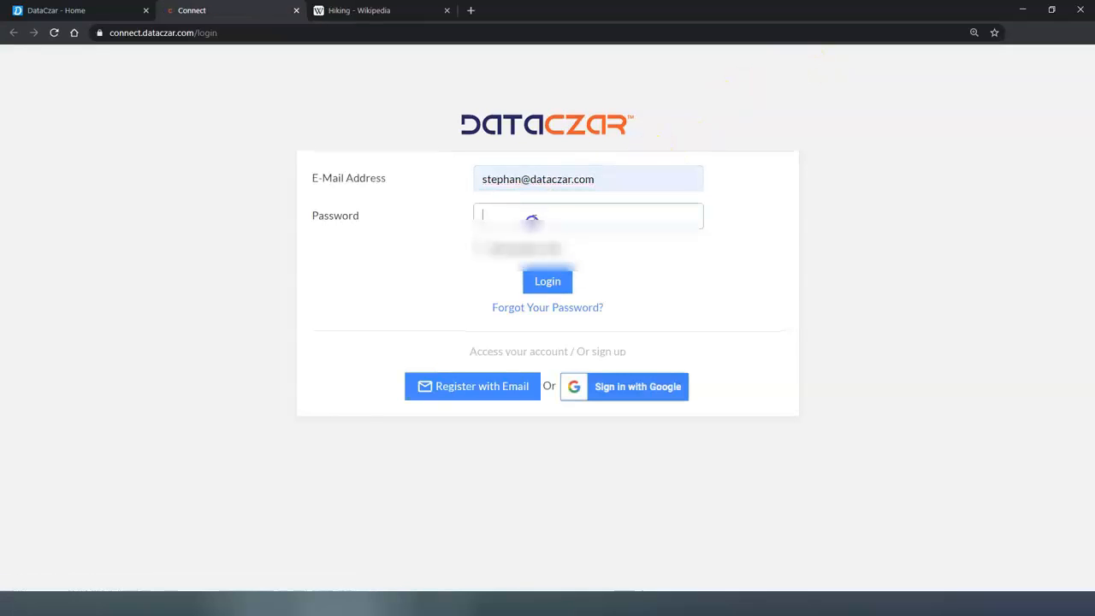
pyautogui.write('•••••')
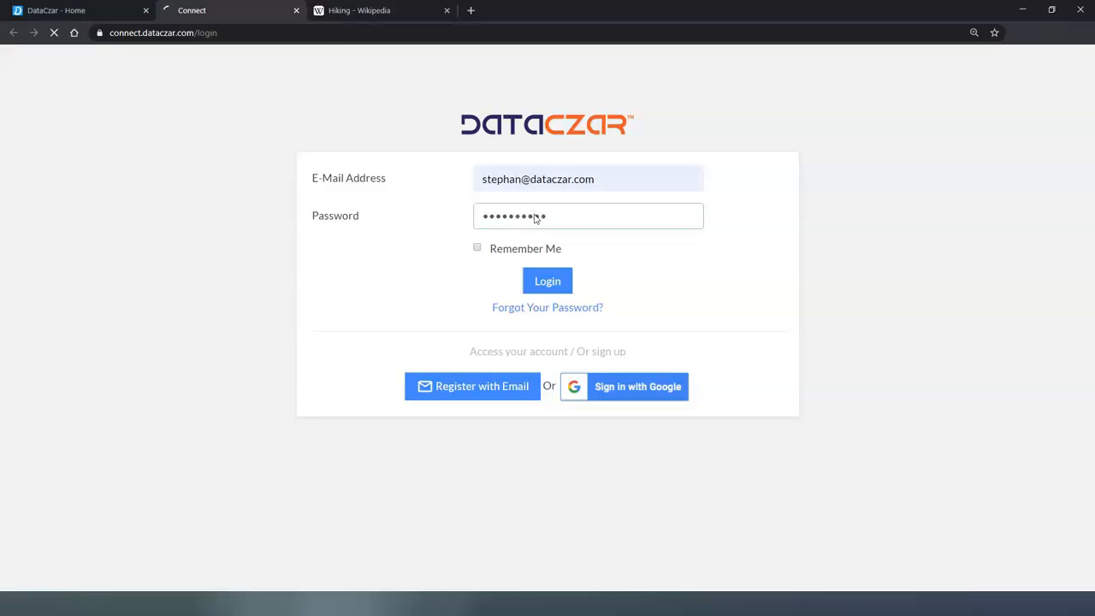
pyautogui.click(547, 281)
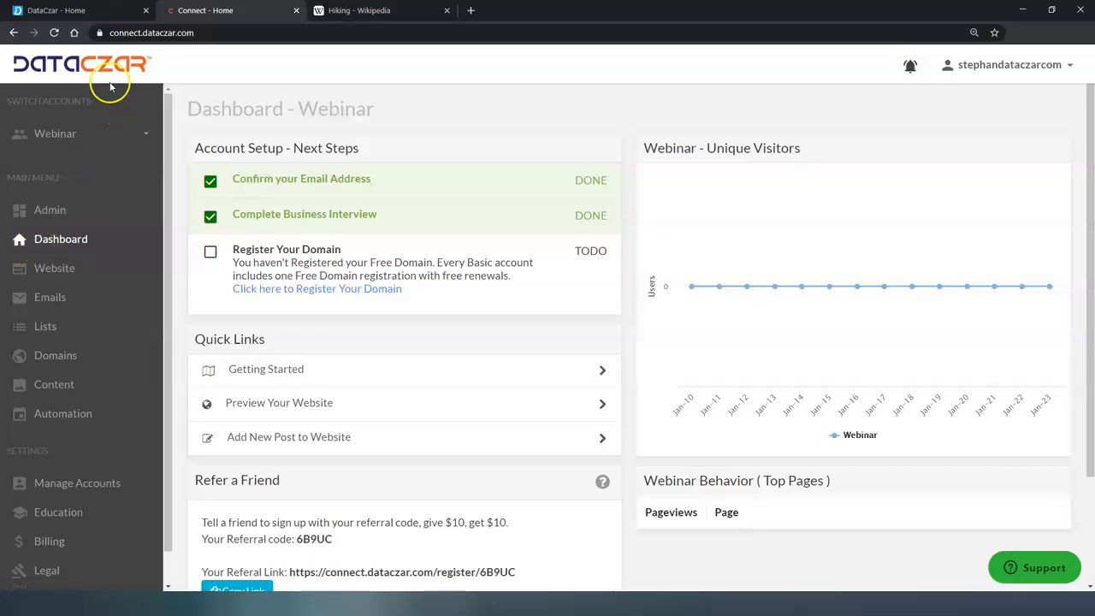
# Close the old DataCzar - Home tab, go full screen, and open the Website section.
pyautogui.click(145, 10)
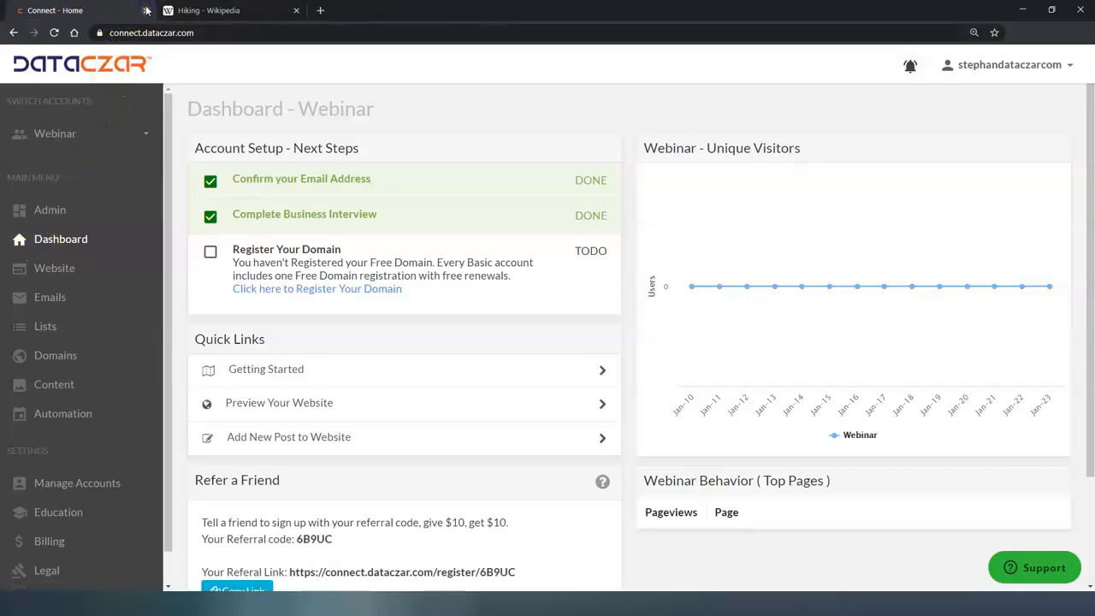
pyautogui.press('F11')
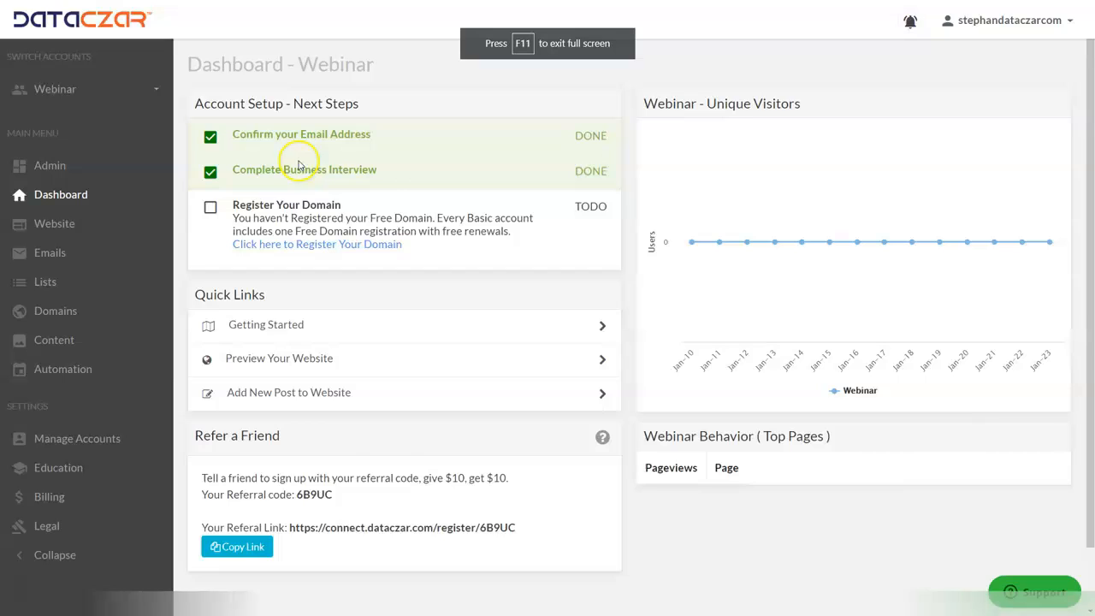
pyautogui.moveTo(378, 175)
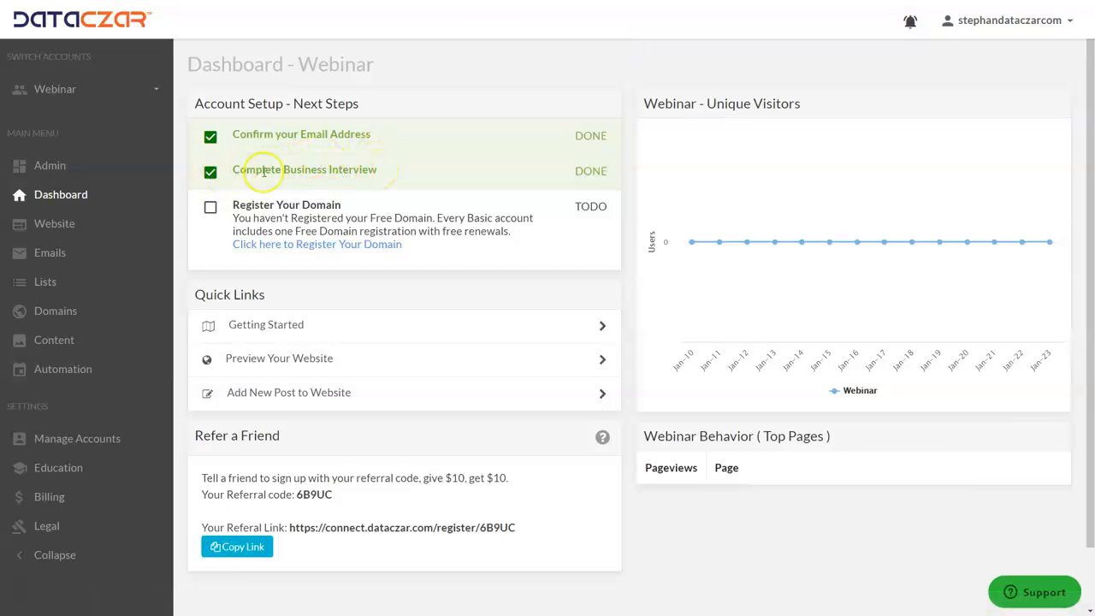
pyautogui.moveTo(60, 194)
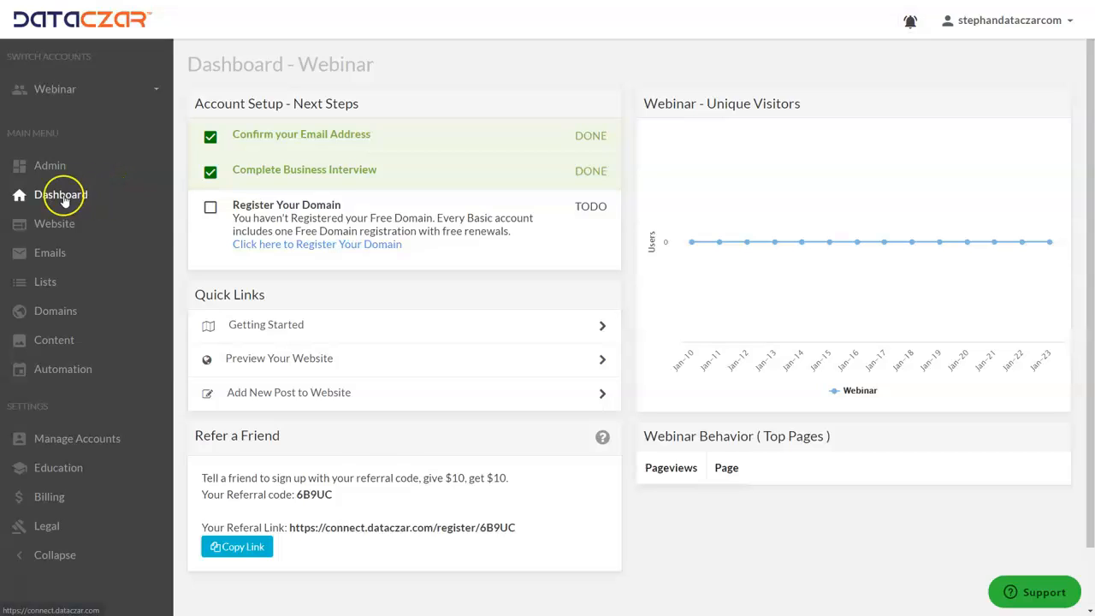
pyautogui.click(54, 224)
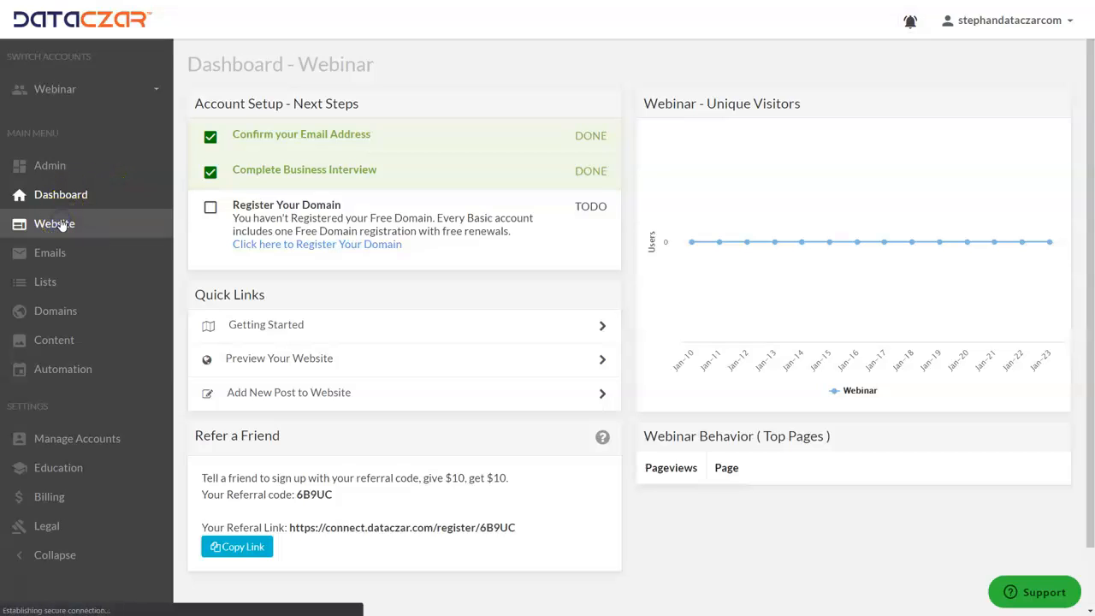
# Open the Webinar website's Pages list and start a new page under the Top menu.
pyautogui.click(54, 224)
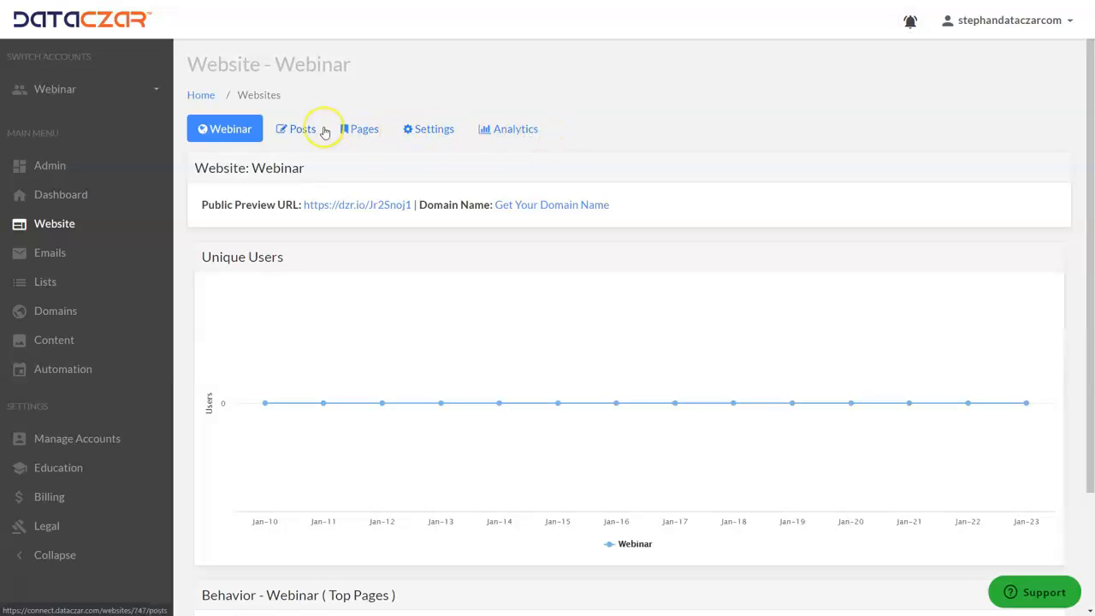
pyautogui.moveTo(428, 129)
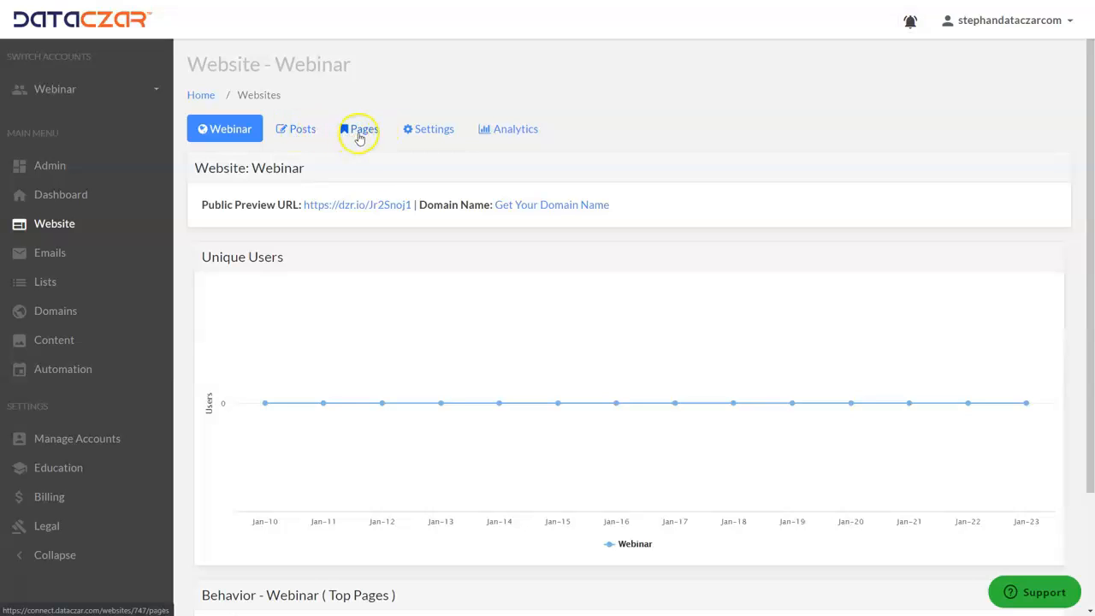
pyautogui.click(358, 129)
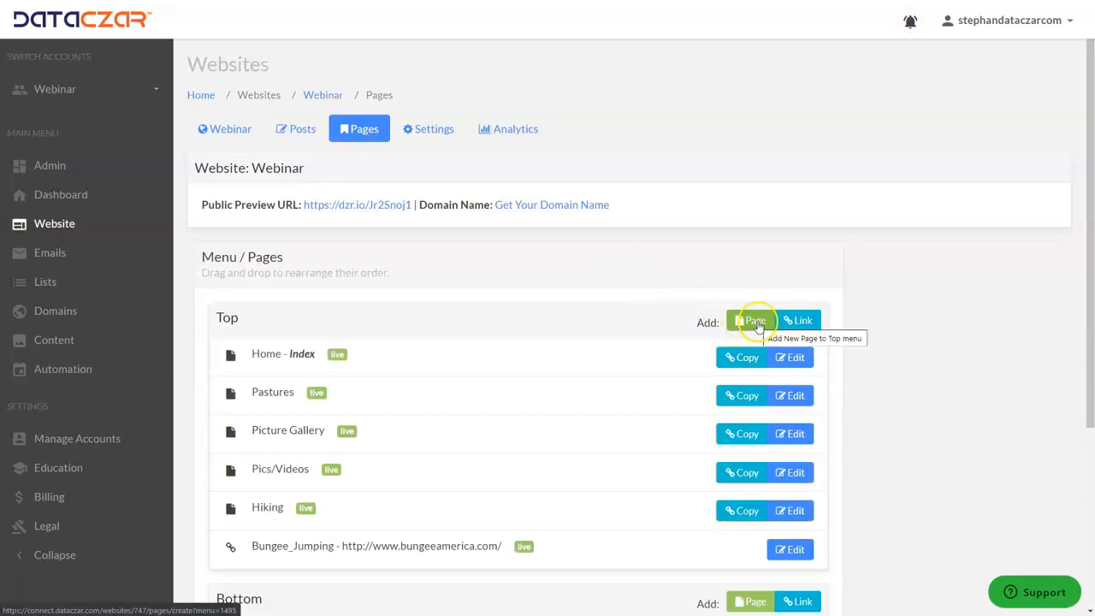
pyautogui.click(749, 320)
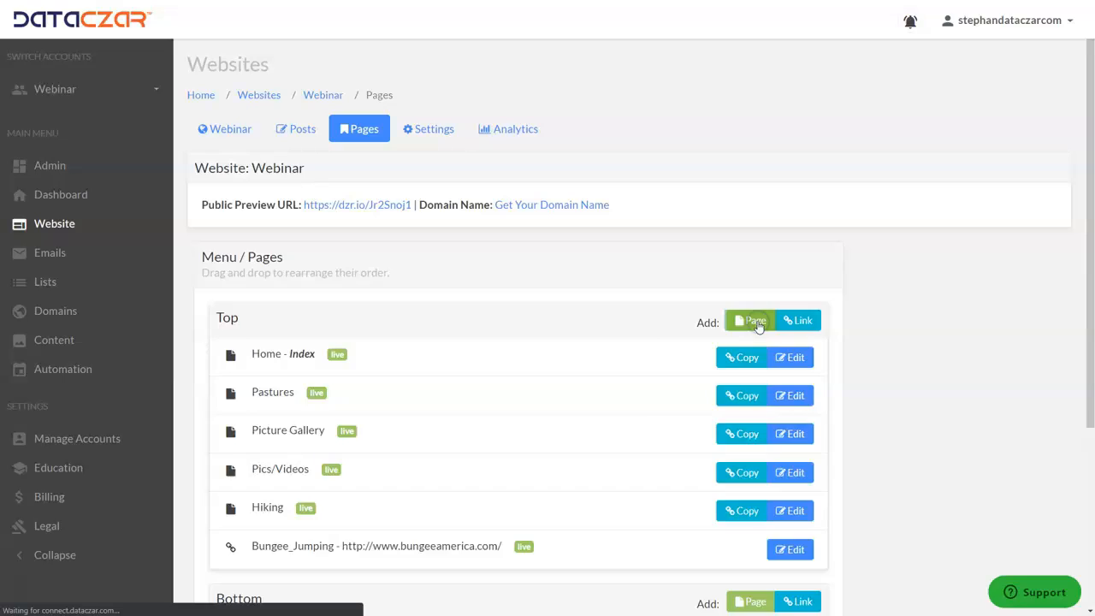
# Begin titling the new top-menu page 'Shortc'.
pyautogui.click(749, 320)
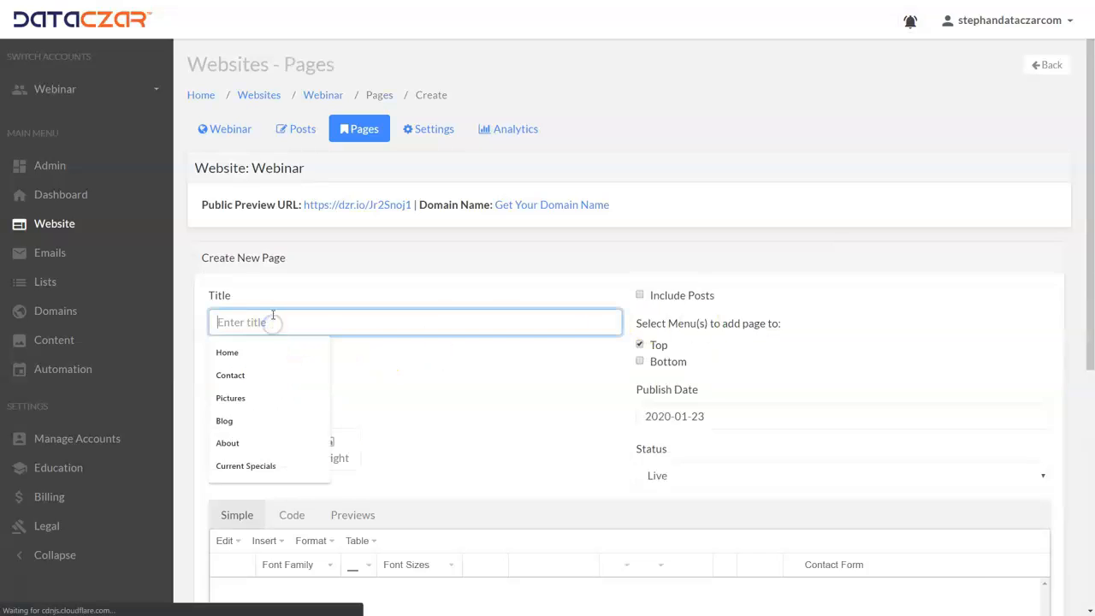
pyautogui.write('S')
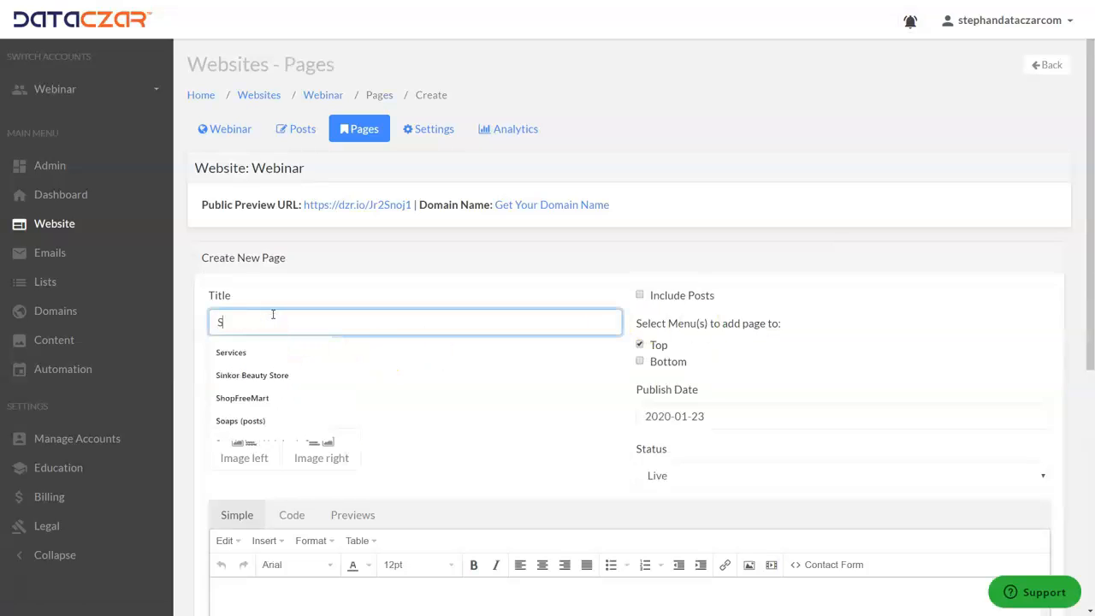
pyautogui.write('hortc')
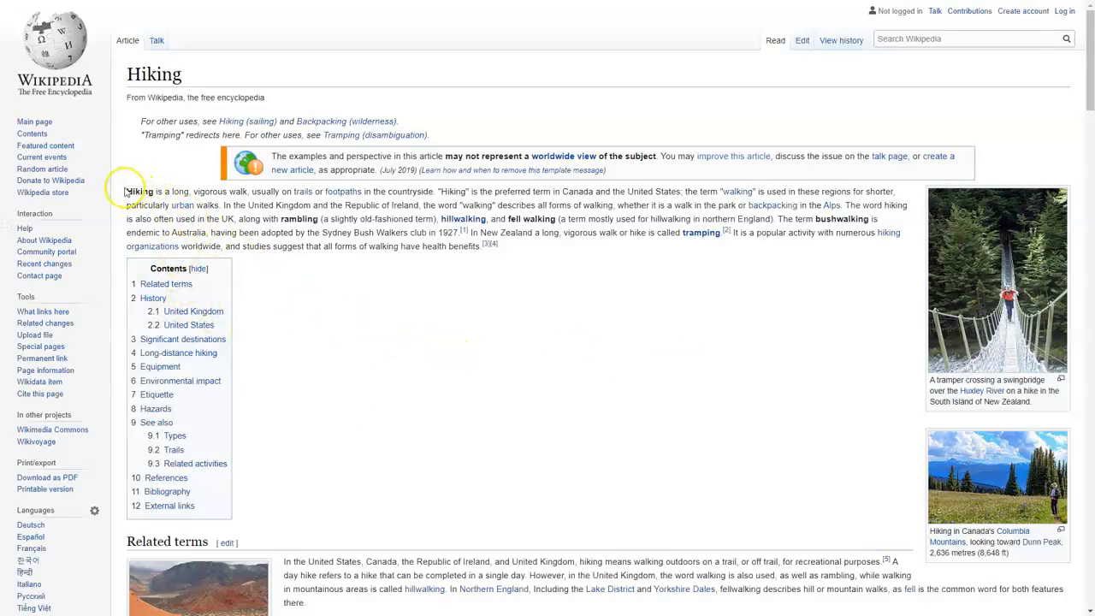
# Select the full opening paragraph of Wikipedia's Hiking article.
pyautogui.moveTo(127, 191); pyautogui.dragTo(539, 232)
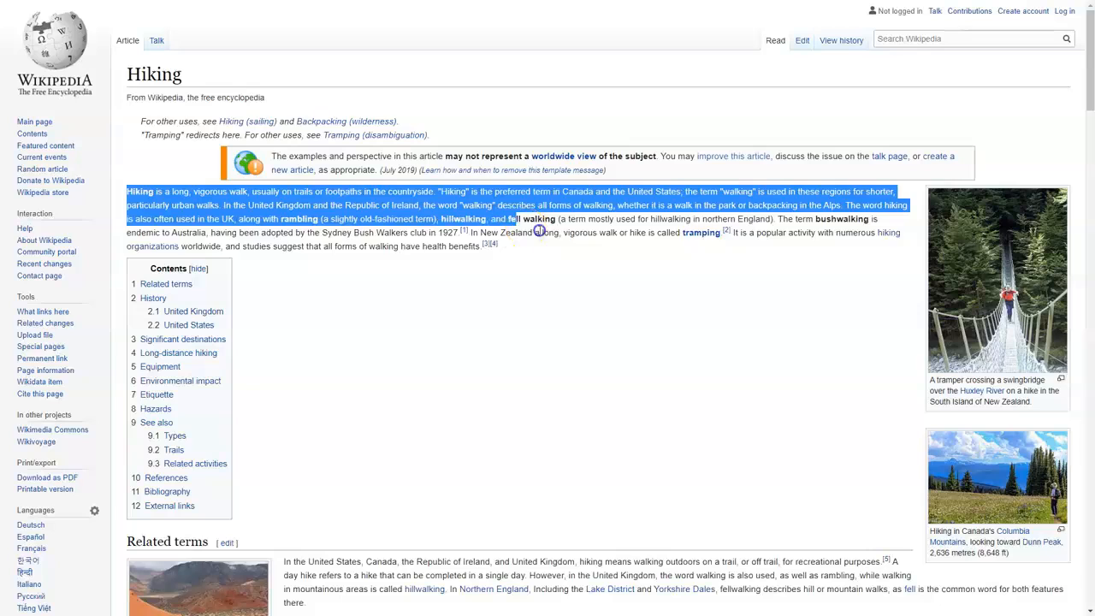
pyautogui.moveTo(539, 232); pyautogui.dragTo(571, 246)
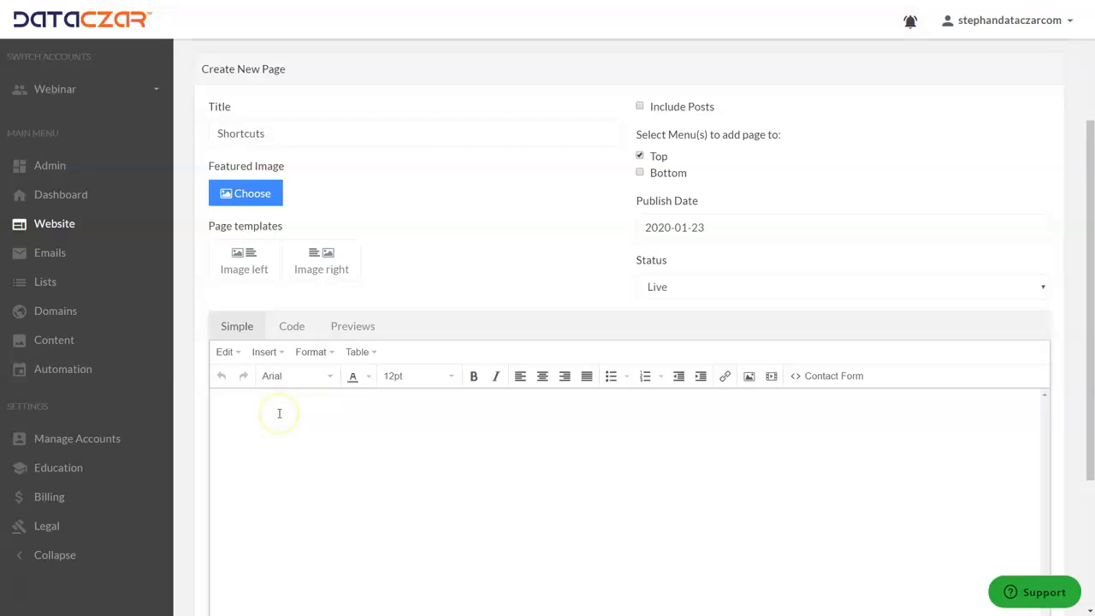
# Paste the Hiking paragraph into the Shortcuts page body and view its HTML code.
pyautogui.write('Hiking is a long, vigorous walk, usually on trails or footpaths in the countryside.')
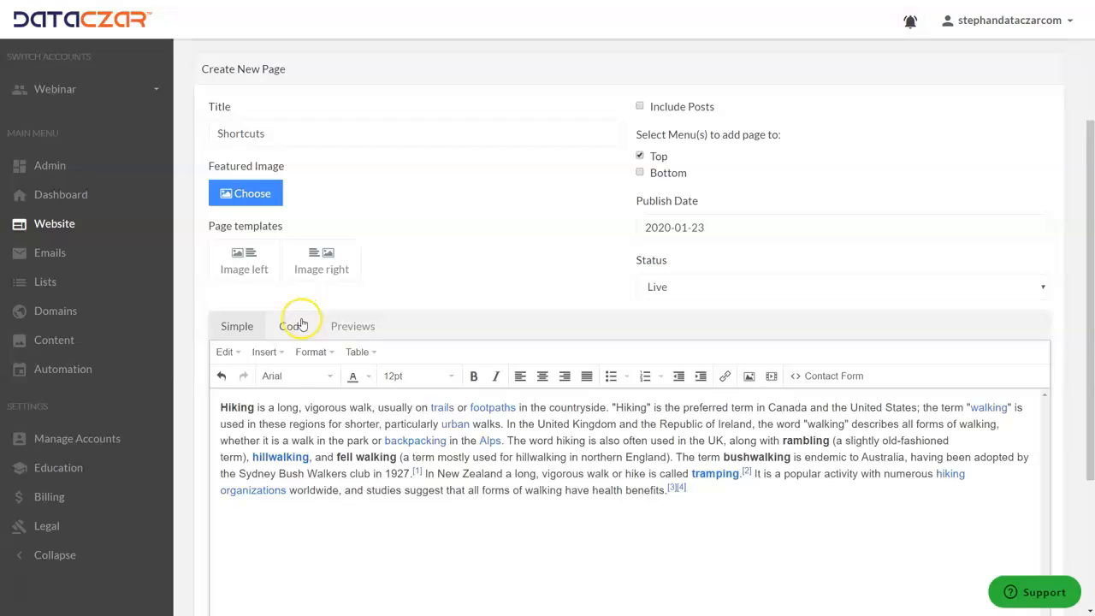
pyautogui.click(291, 326)
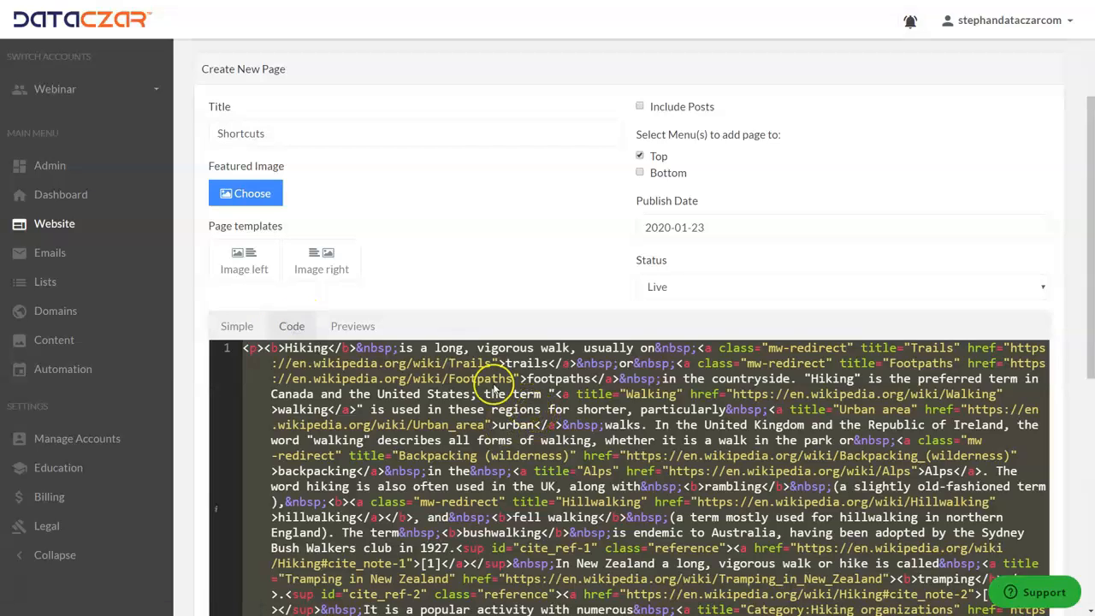
# Switch back to the Simple editor and select the whole pasted Hiking paragraph.
pyautogui.click(237, 326)
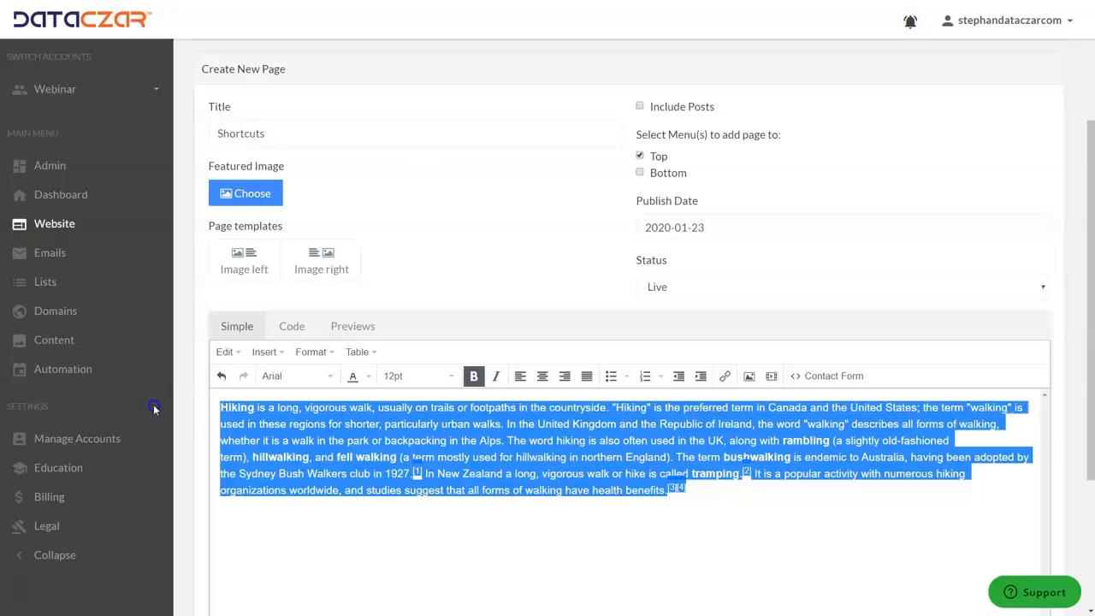
pyautogui.moveTo(469, 519)
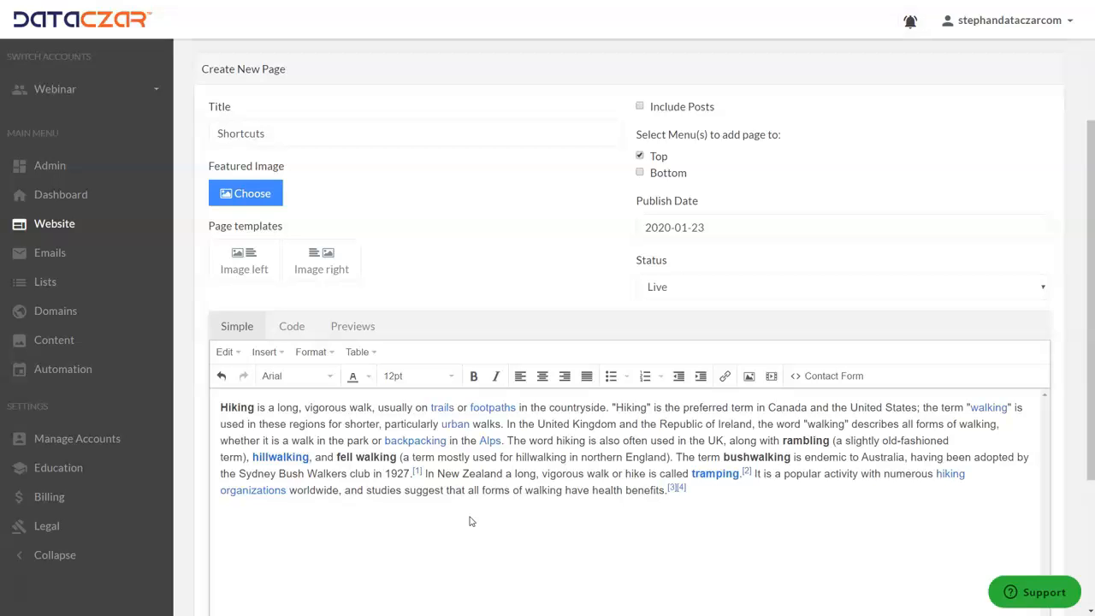
pyautogui.moveTo(220, 407); pyautogui.dragTo(684, 489)
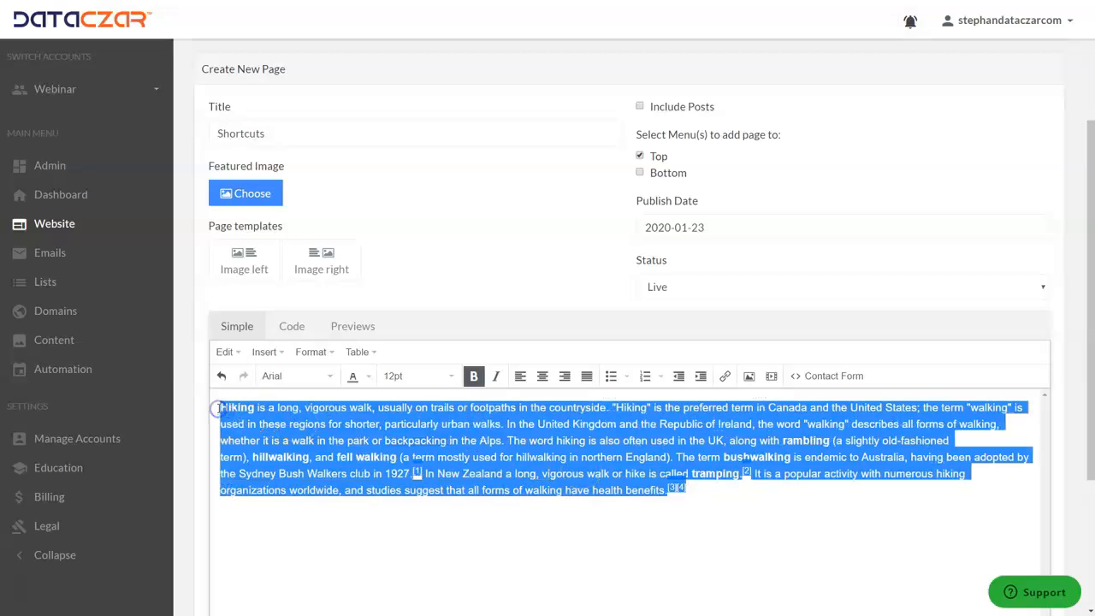
# Replace the formatted paragraph with a plain-text paste and check the code view.
pyautogui.press('Delete')
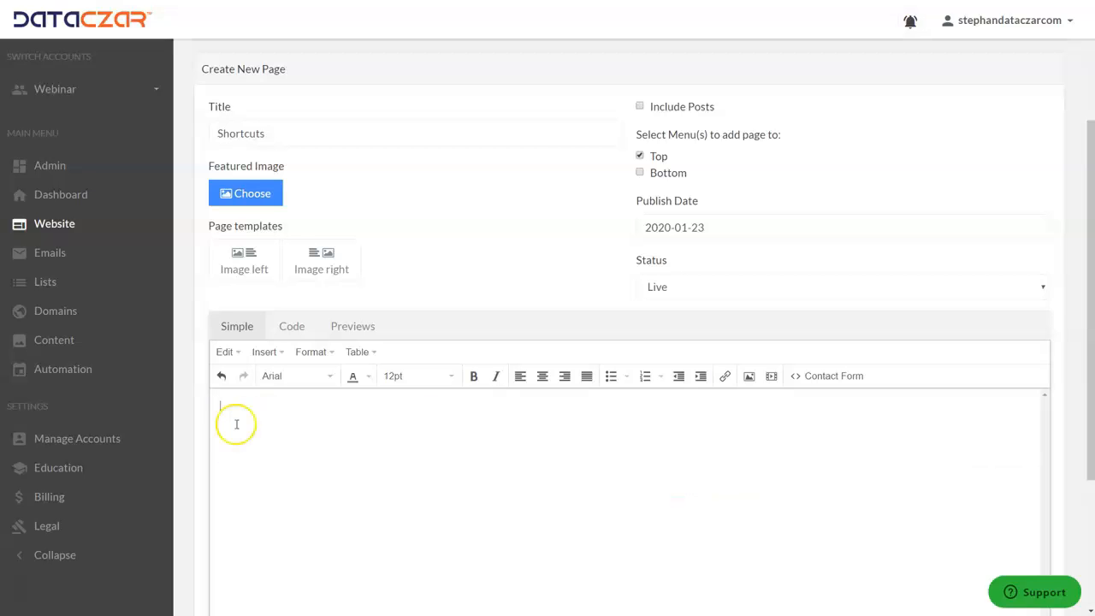
pyautogui.moveTo(269, 376)
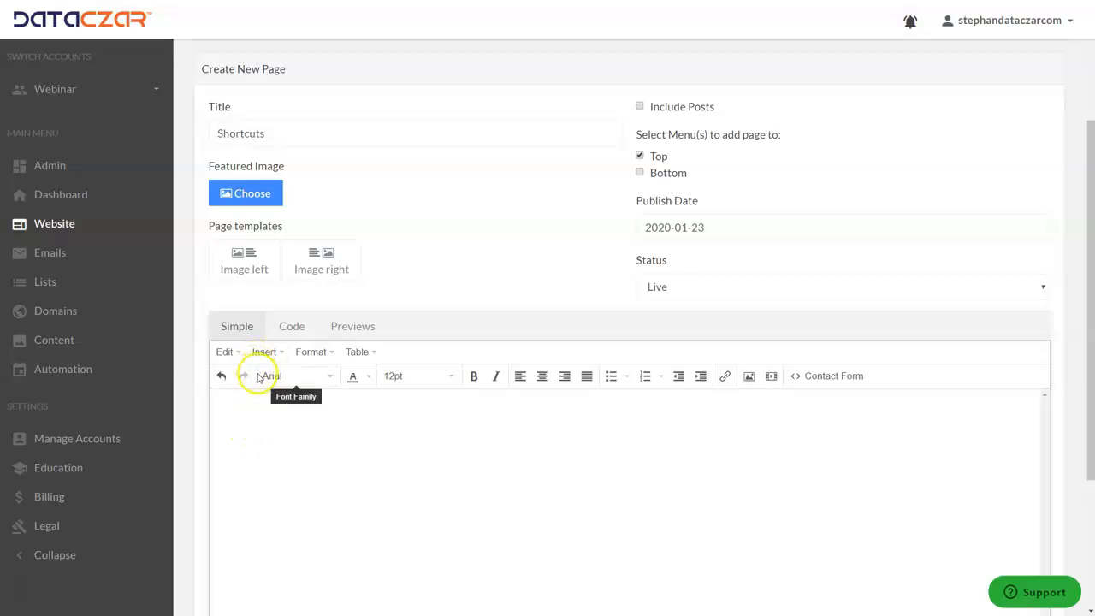
pyautogui.moveTo(430, 483)
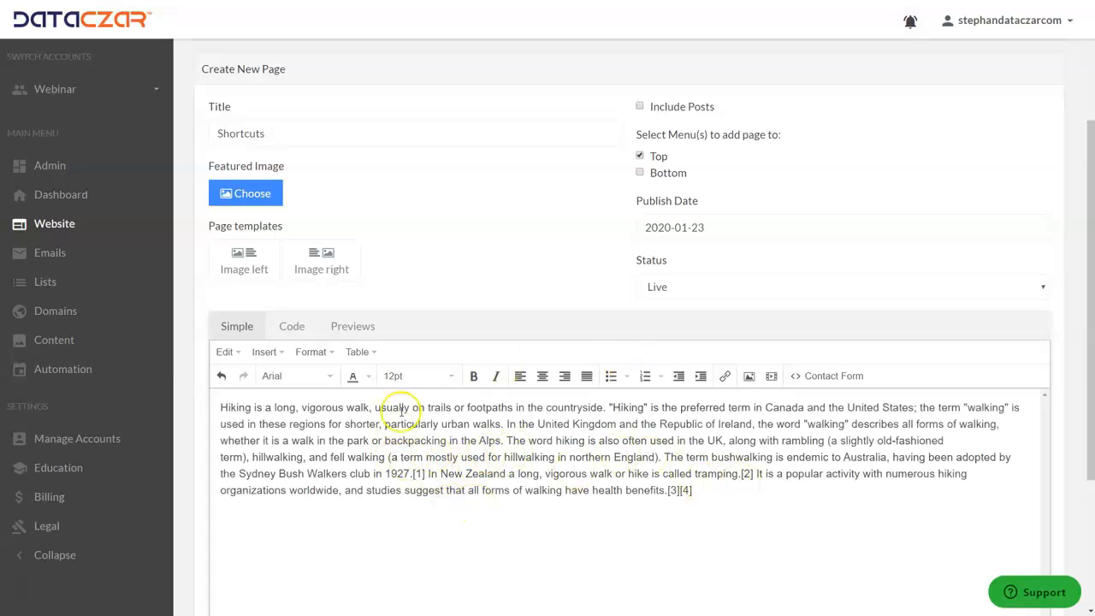
pyautogui.click(292, 326)
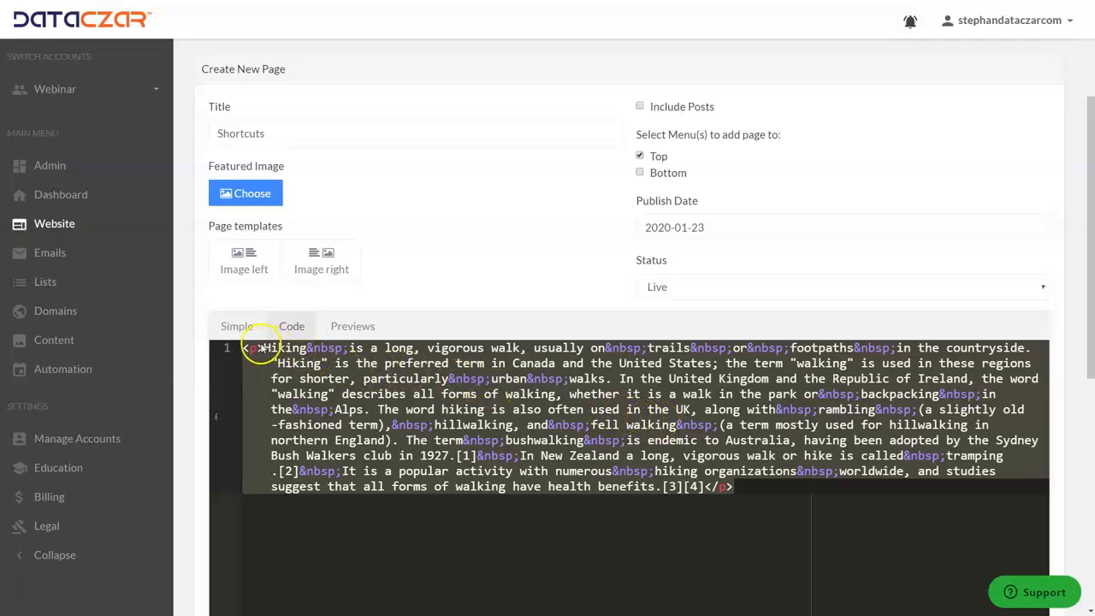
pyautogui.click(237, 326)
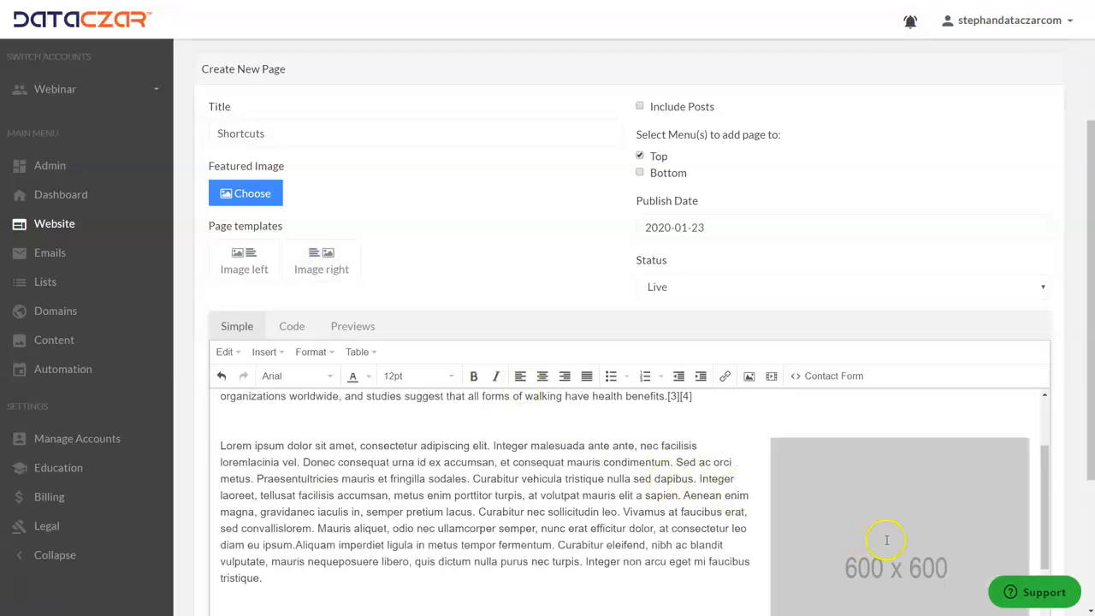
# Replace the 600x600 image placeholder with the hiker-on-cliff photo from My Images.
pyautogui.click(750, 375)
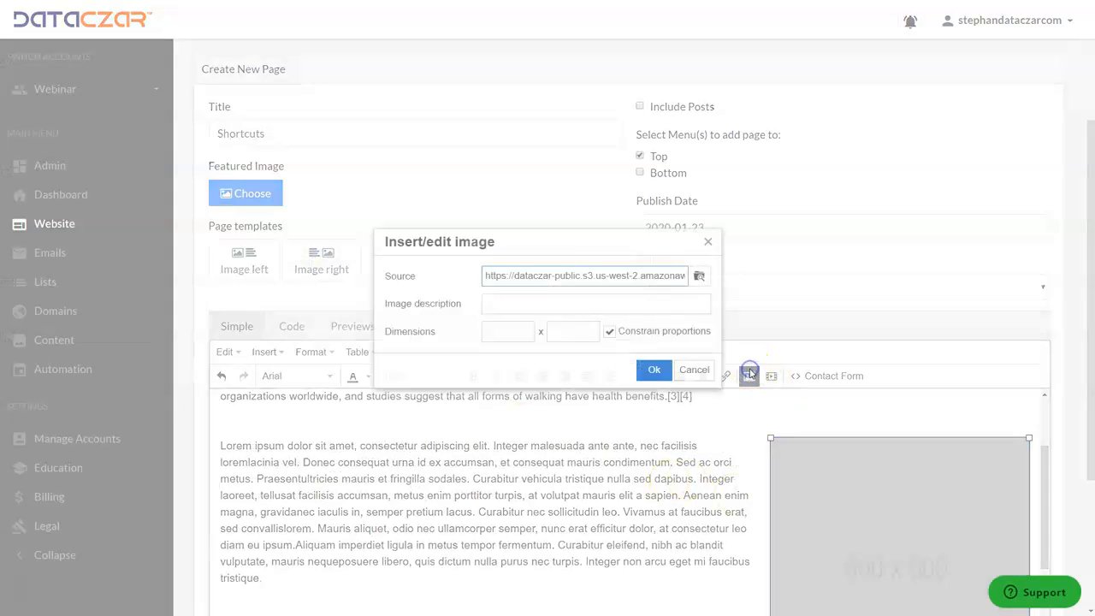
pyautogui.click(699, 275)
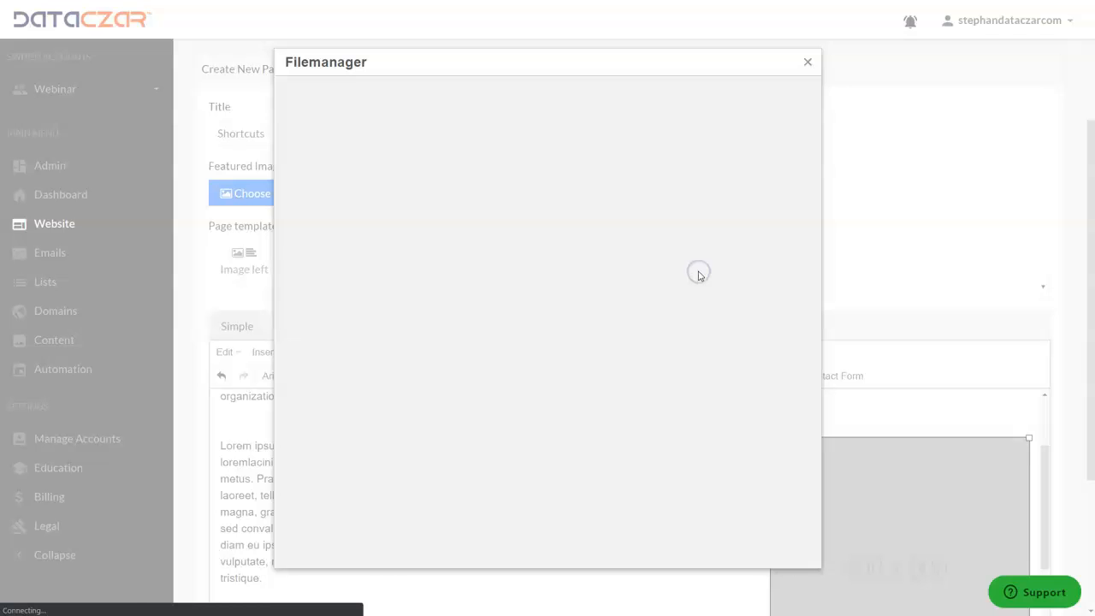
pyautogui.click(405, 100)
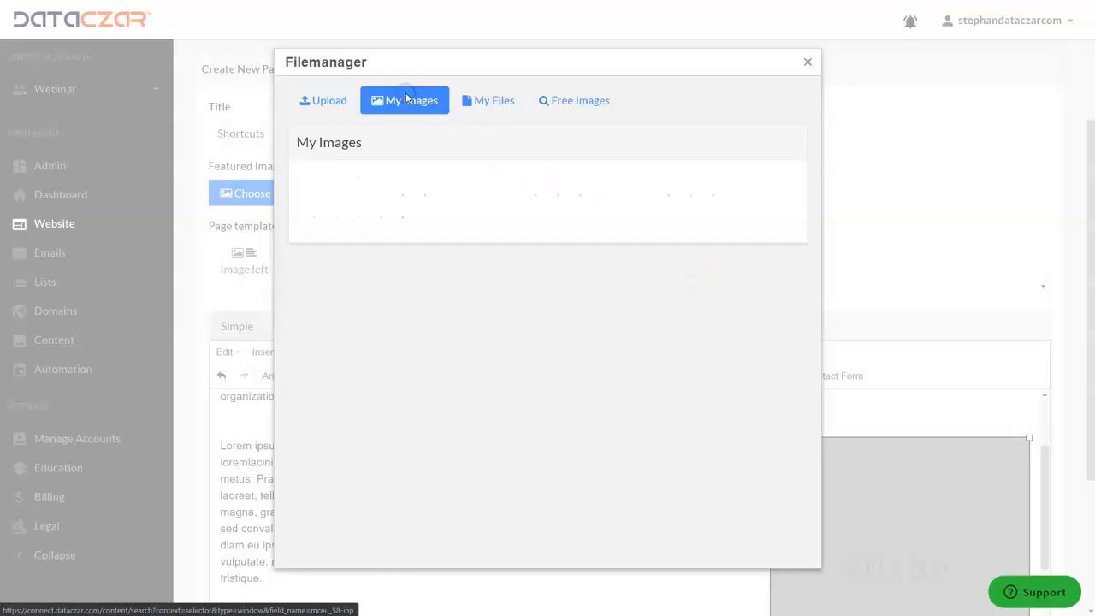
pyautogui.click(405, 100)
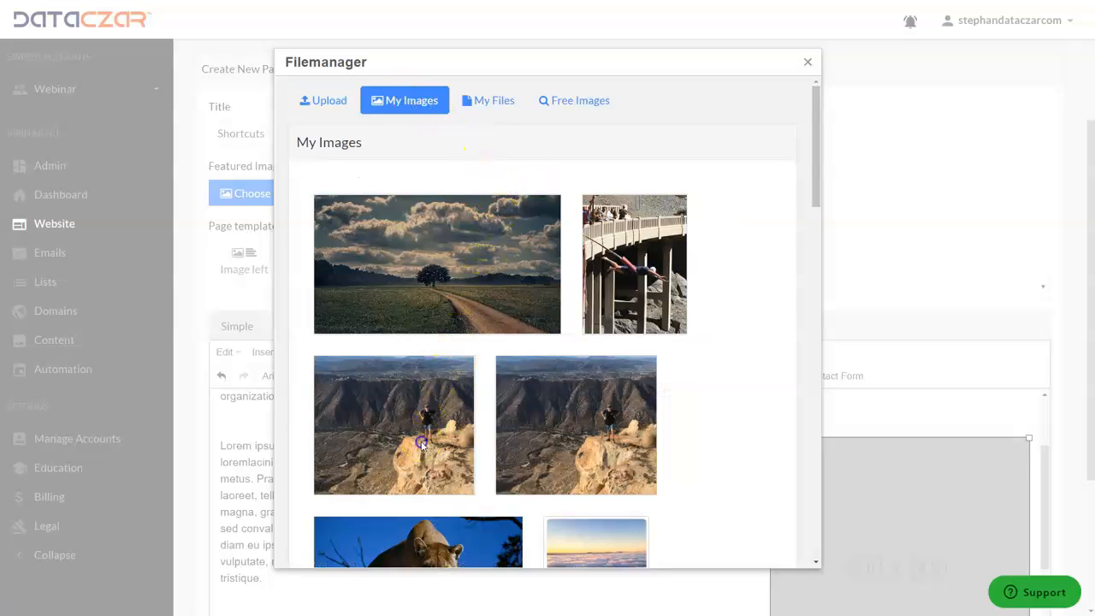
pyautogui.click(418, 443)
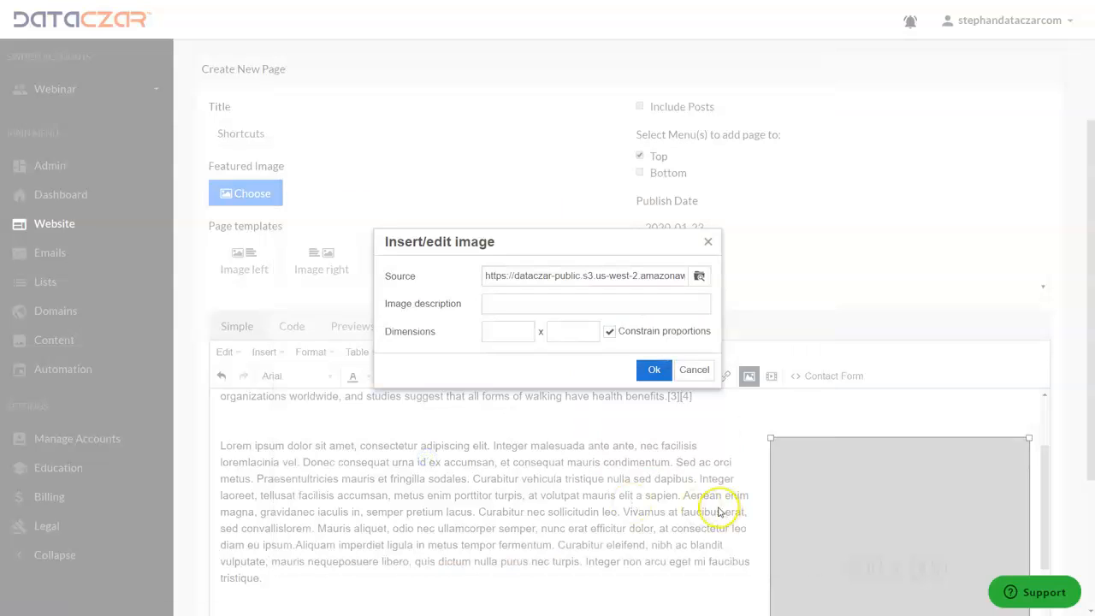
pyautogui.click(654, 369)
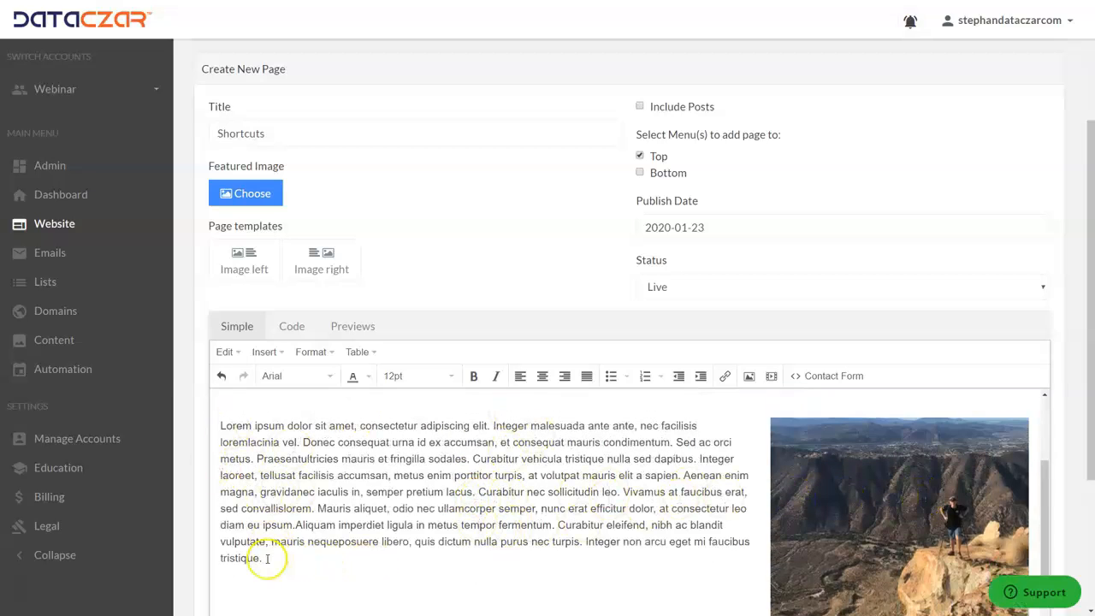
# Delete the lorem ipsum text and paste the Hiking paragraph beside the photo.
pyautogui.moveTo(267, 425); pyautogui.dragTo(262, 556)
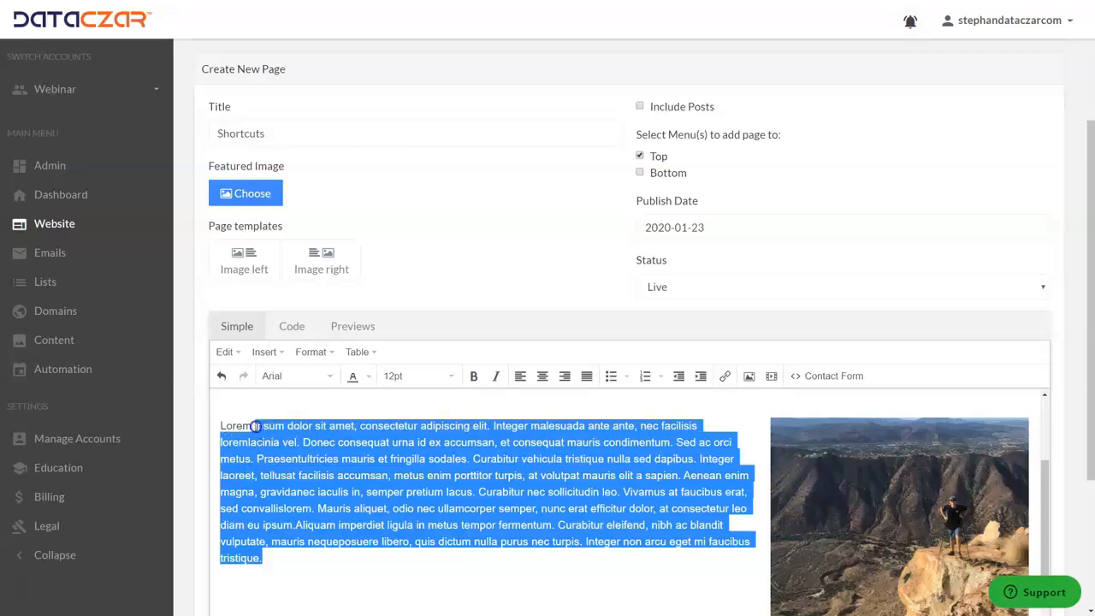
pyautogui.press('Delete')
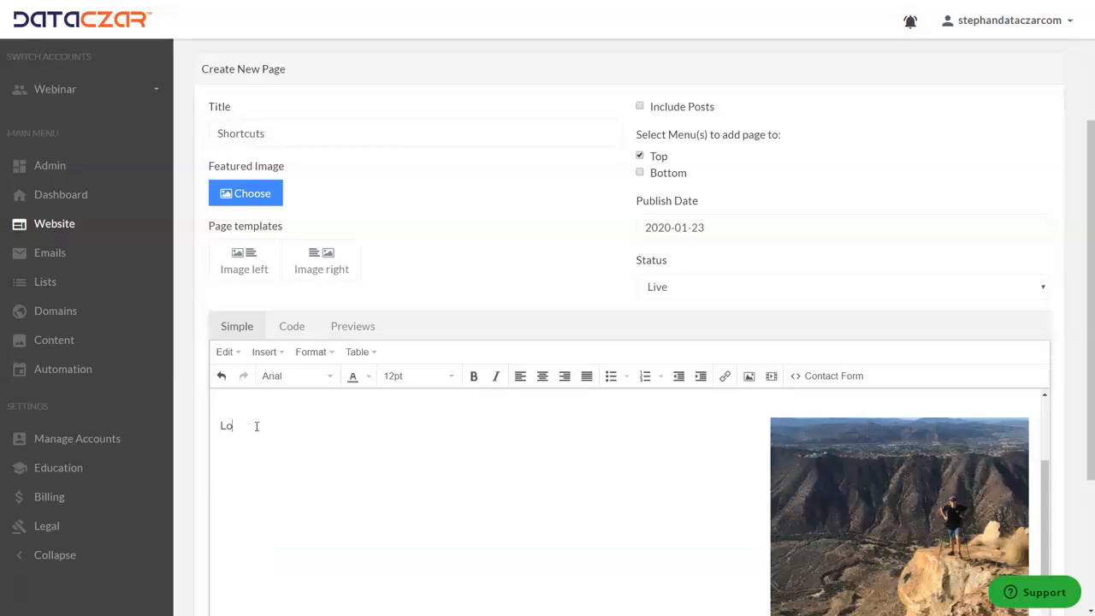
pyautogui.press('BackSpace')
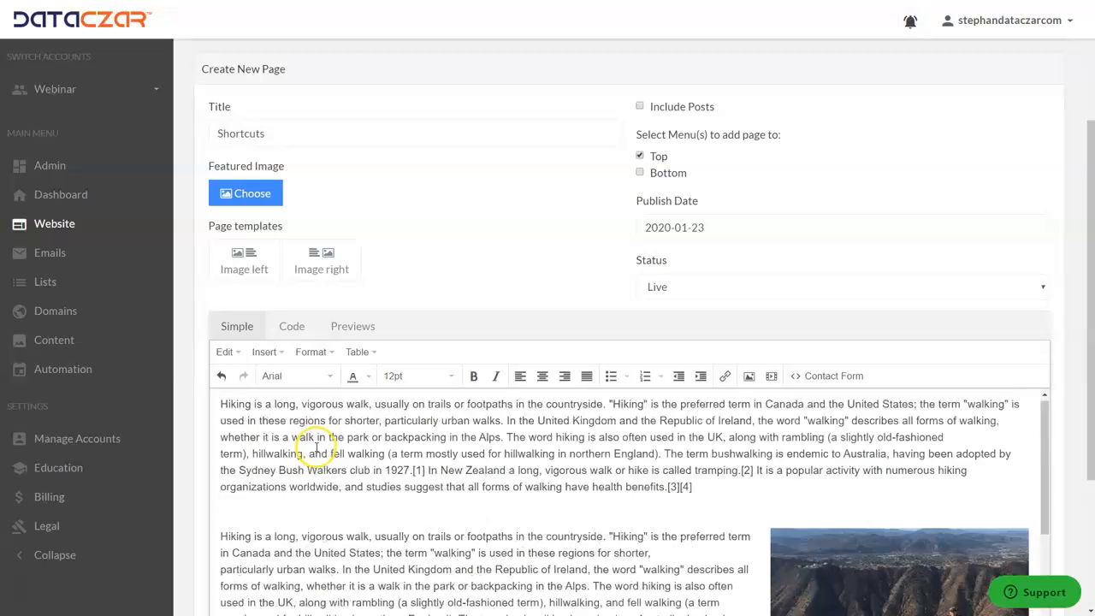
pyautogui.scroll(-3)
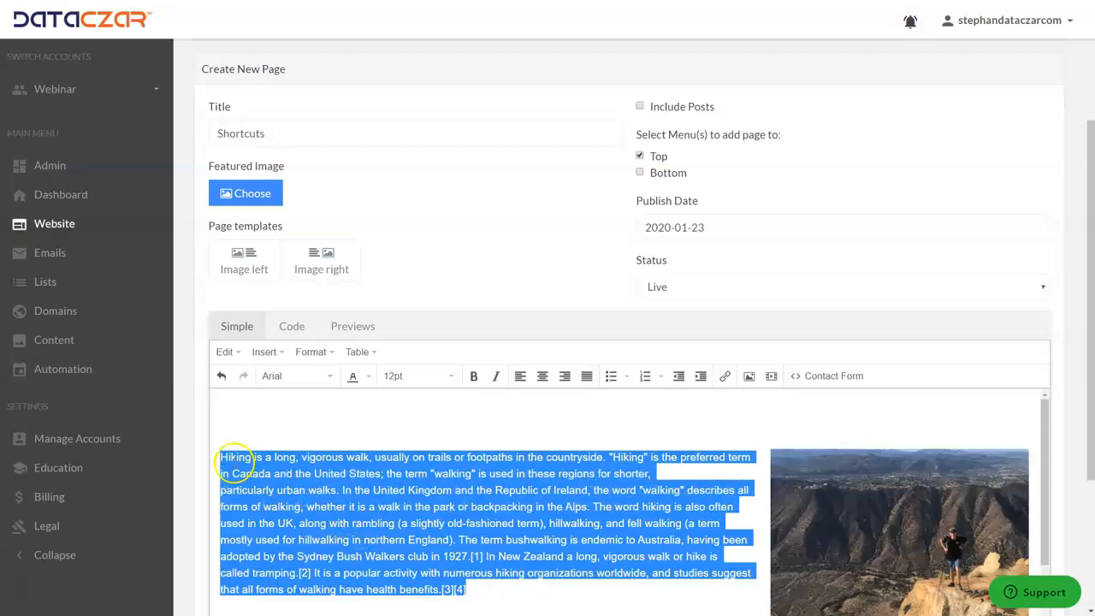
pyautogui.click(722, 556)
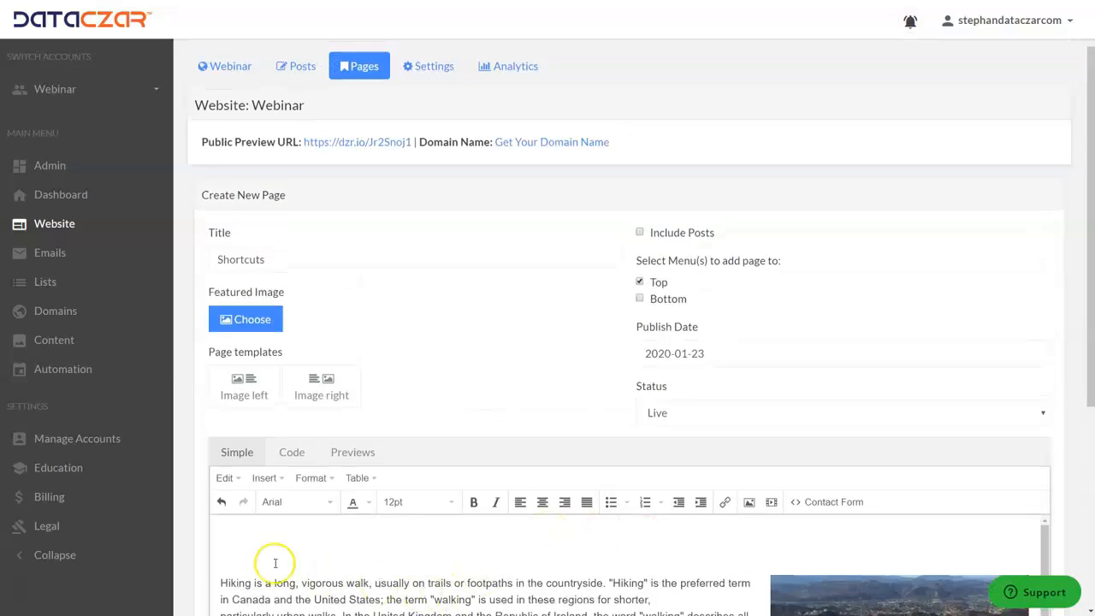
# Scroll down the page body to review the Hiking text below the photo.
pyautogui.scroll(-3)
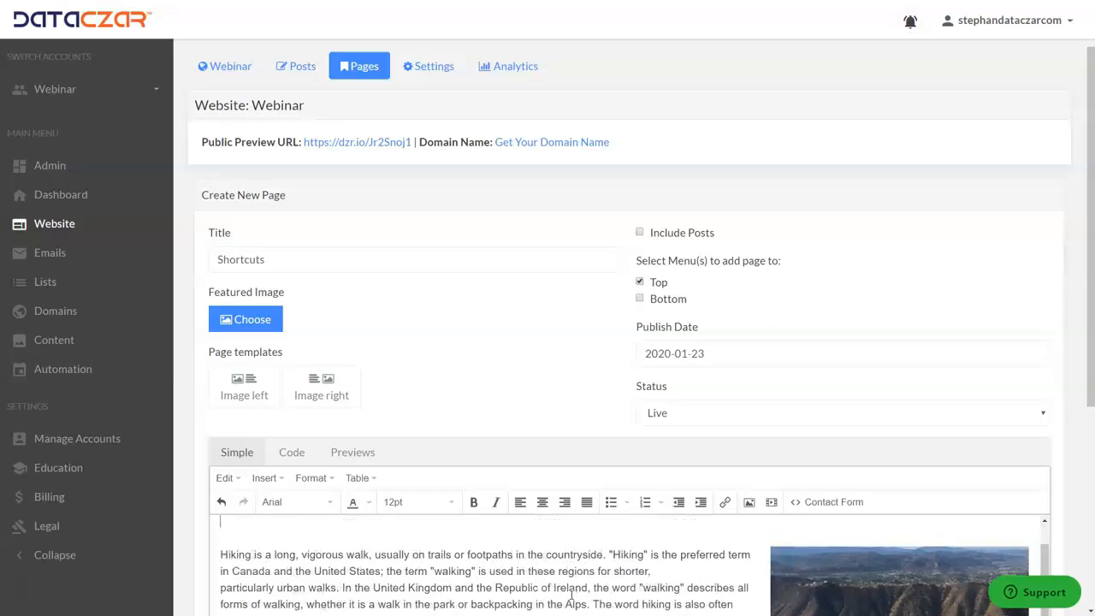
pyautogui.scroll(-3)
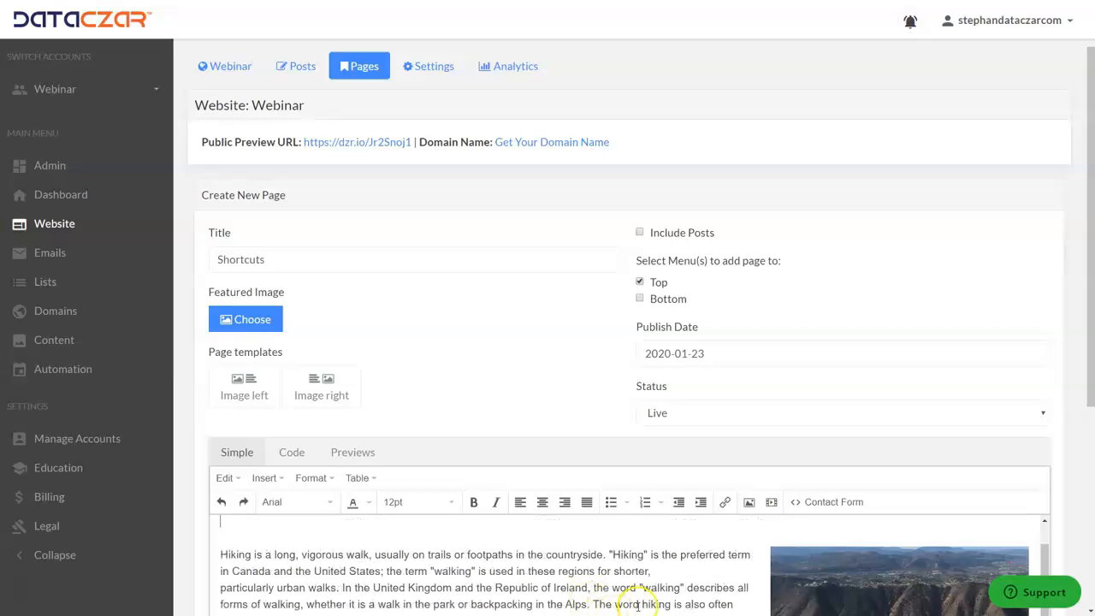
pyautogui.scroll(-3)
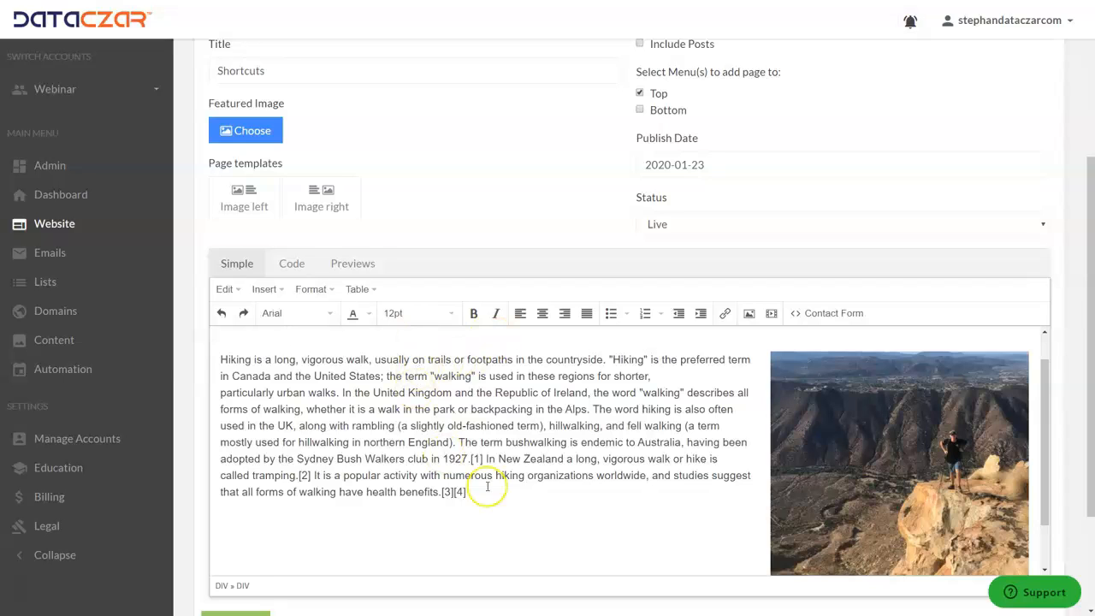
pyautogui.scroll(-3)
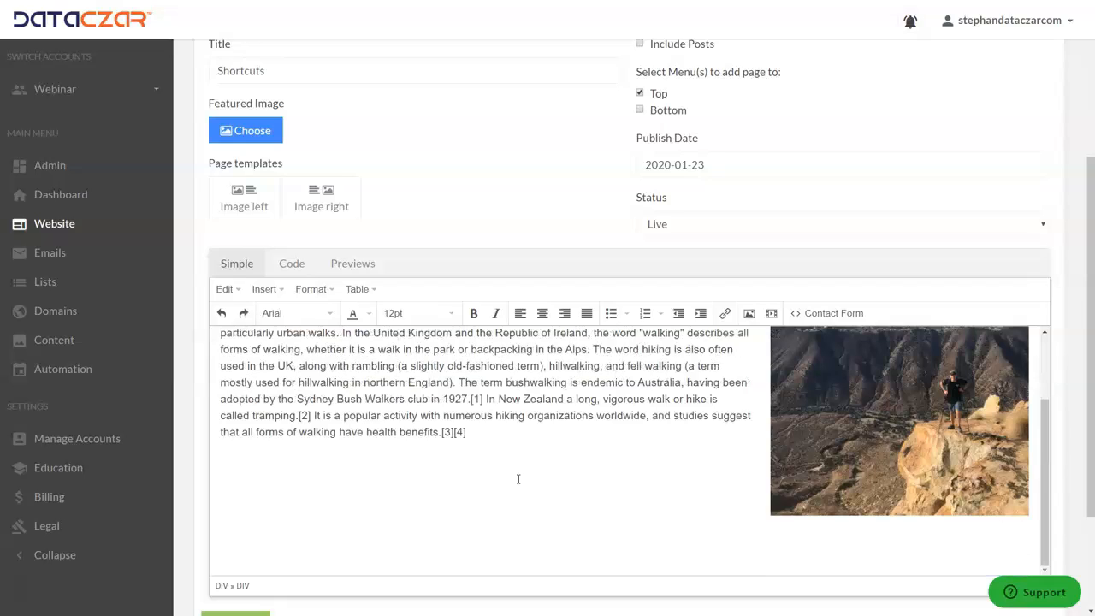
pyautogui.click(599, 438)
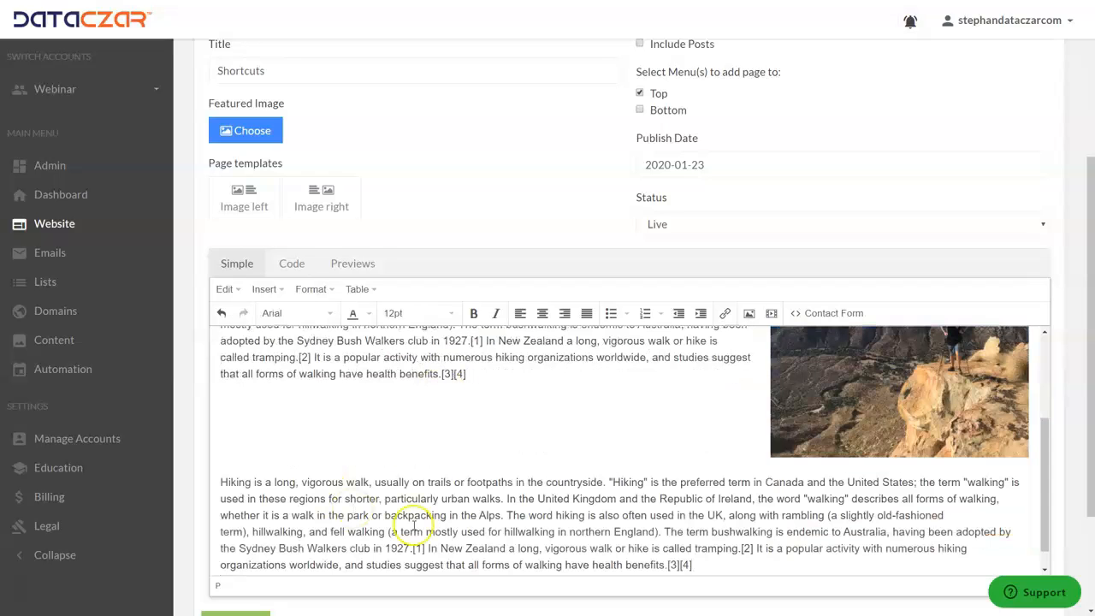
pyautogui.moveTo(604, 503)
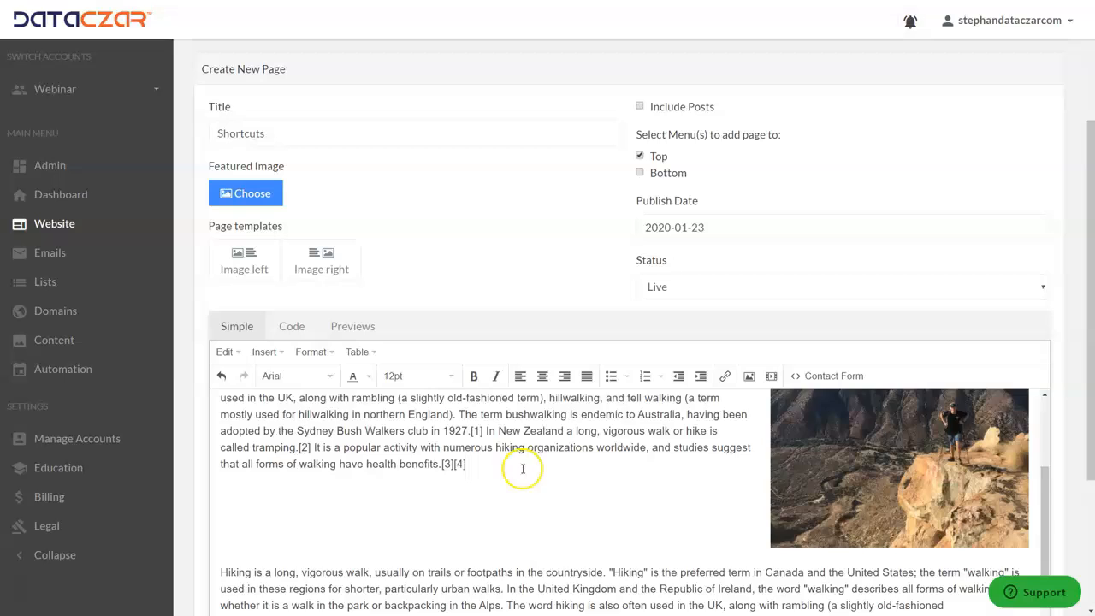
pyautogui.scroll(-3)
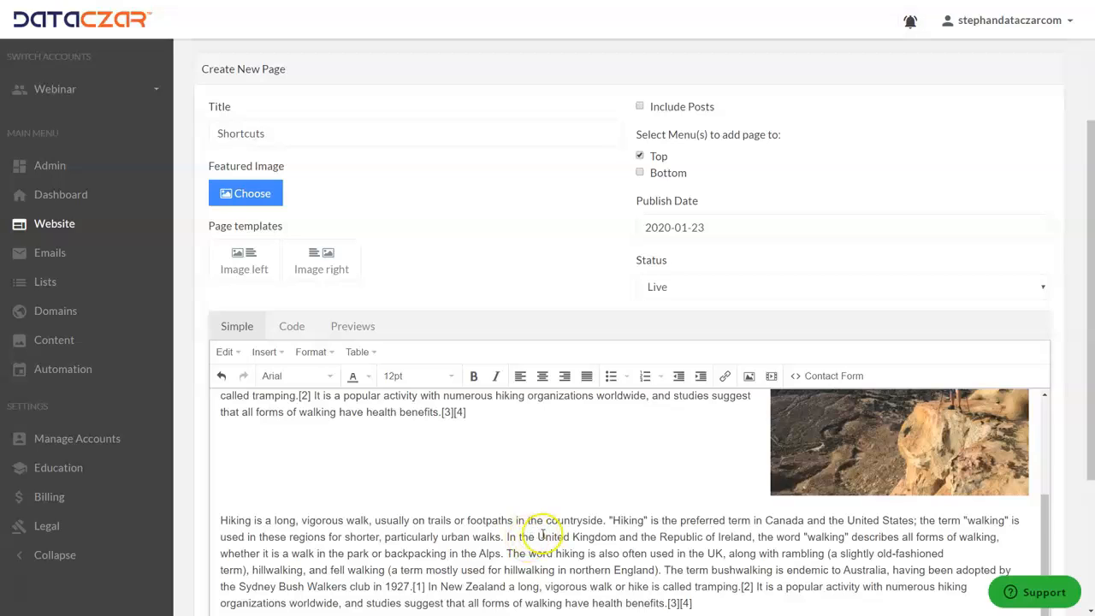
pyautogui.moveTo(632, 516)
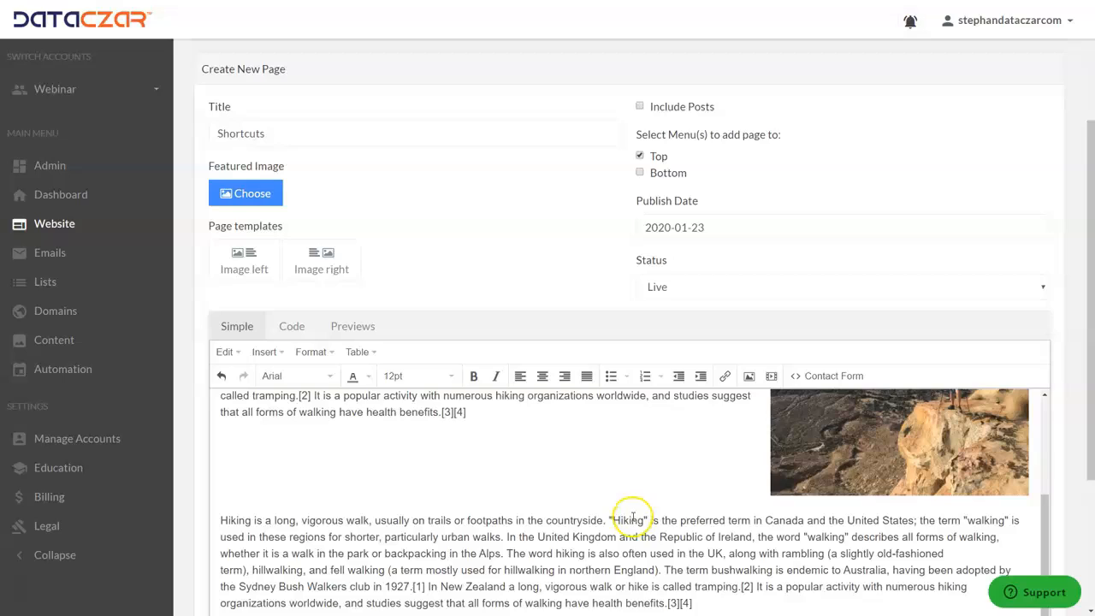
pyautogui.scroll(-3)
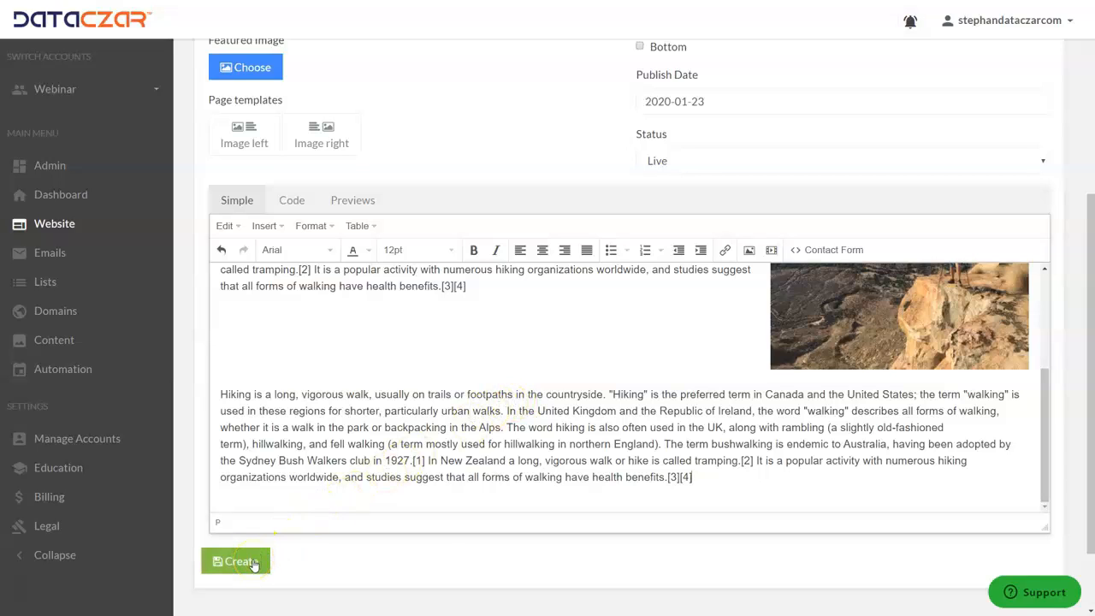
# Create the Shortcuts page so it is saved and gets a public preview link.
pyautogui.click(235, 561)
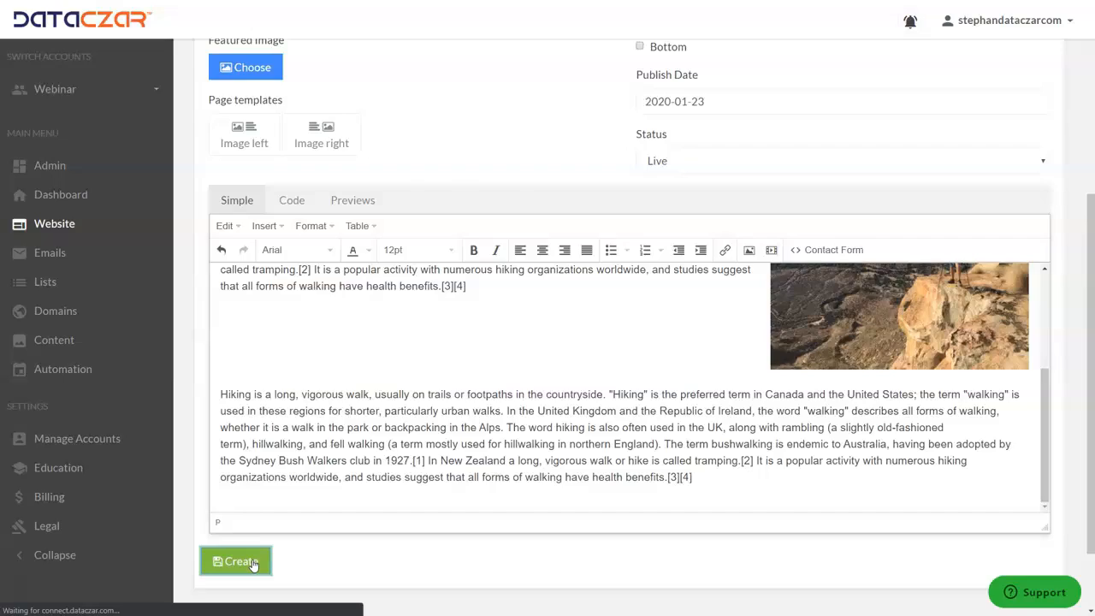
pyautogui.click(236, 561)
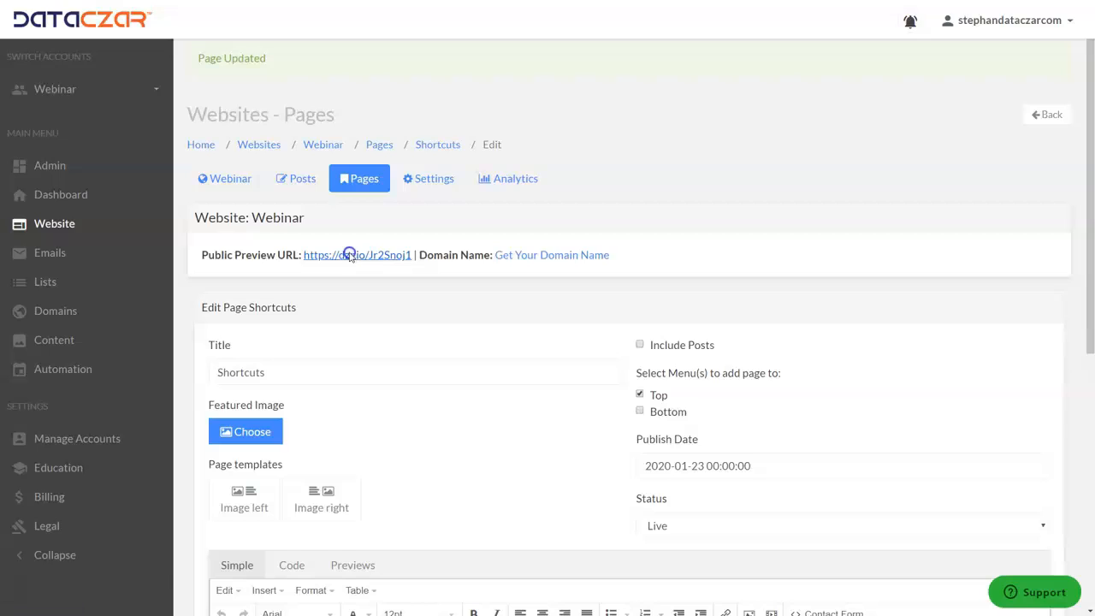
# Open the public preview and view the Shortcuts page's hiker photo and Hiking paragraphs.
pyautogui.click(356, 254)
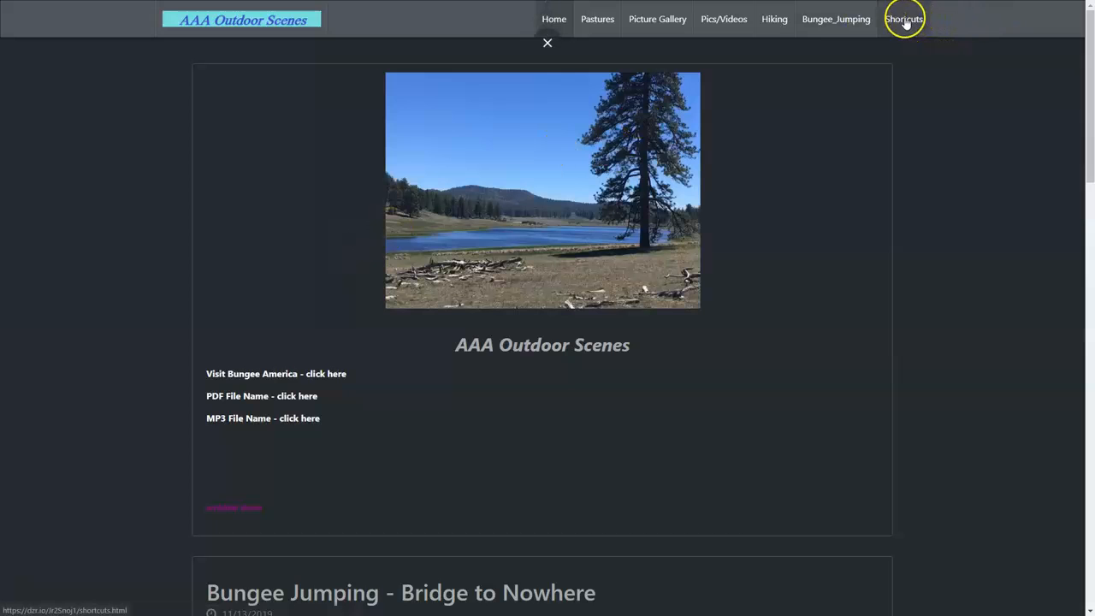
pyautogui.click(903, 18)
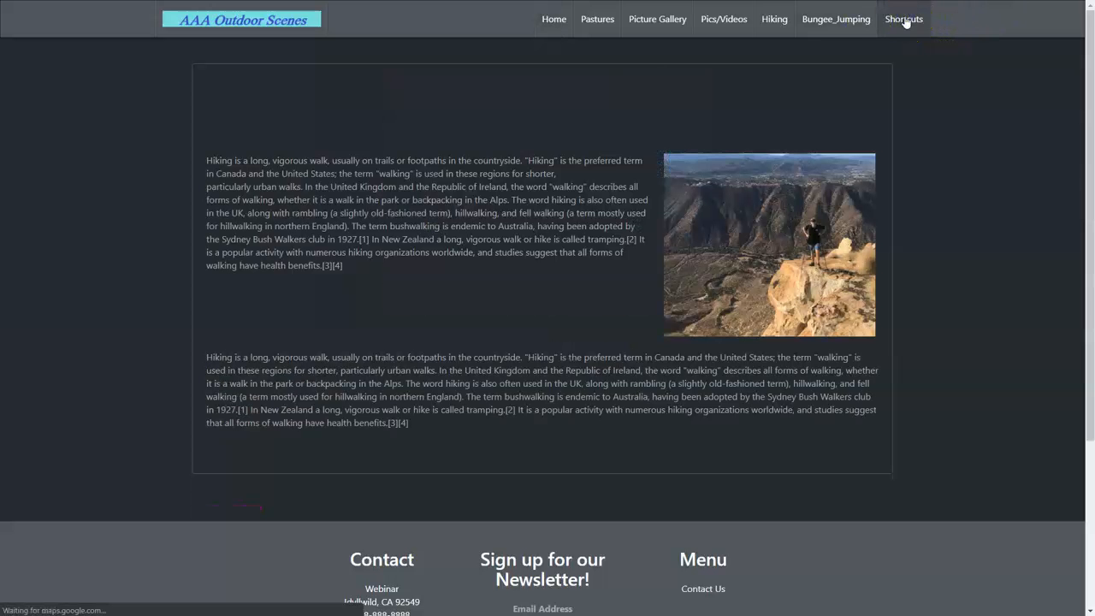
pyautogui.scroll(-3)
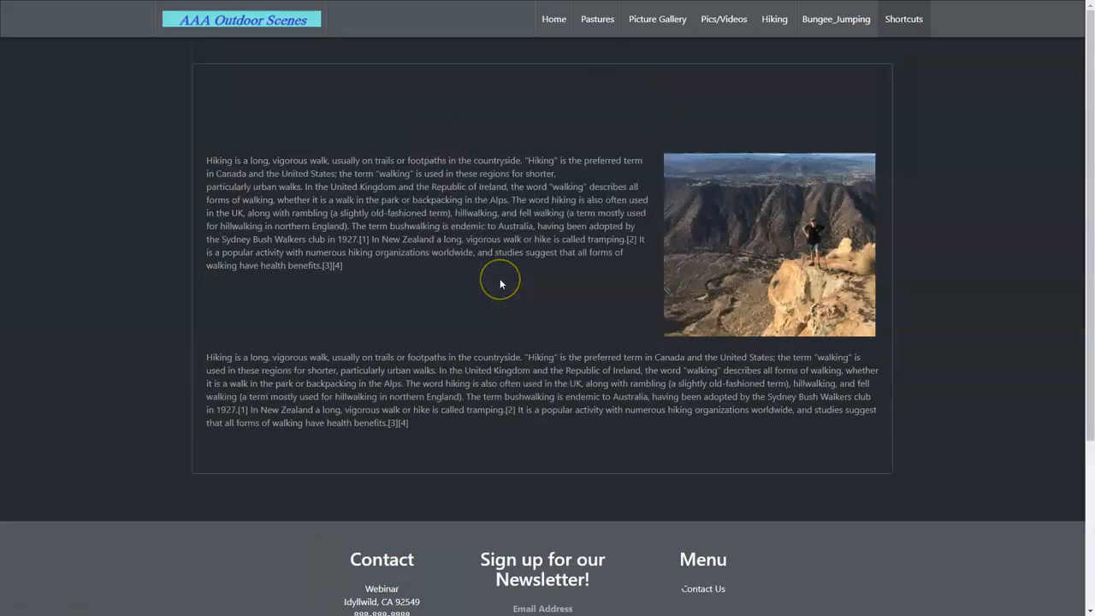
pyautogui.moveTo(498, 283)
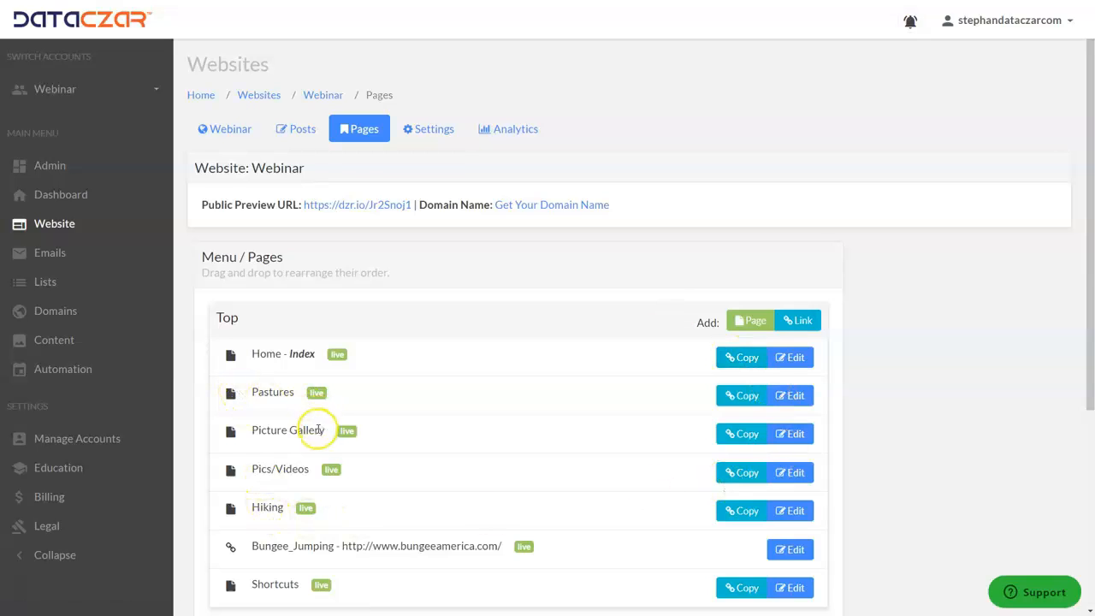
# Edit the Shortcuts page and remove the duplicate hiking paragraph below the photo.
pyautogui.scroll(-3)
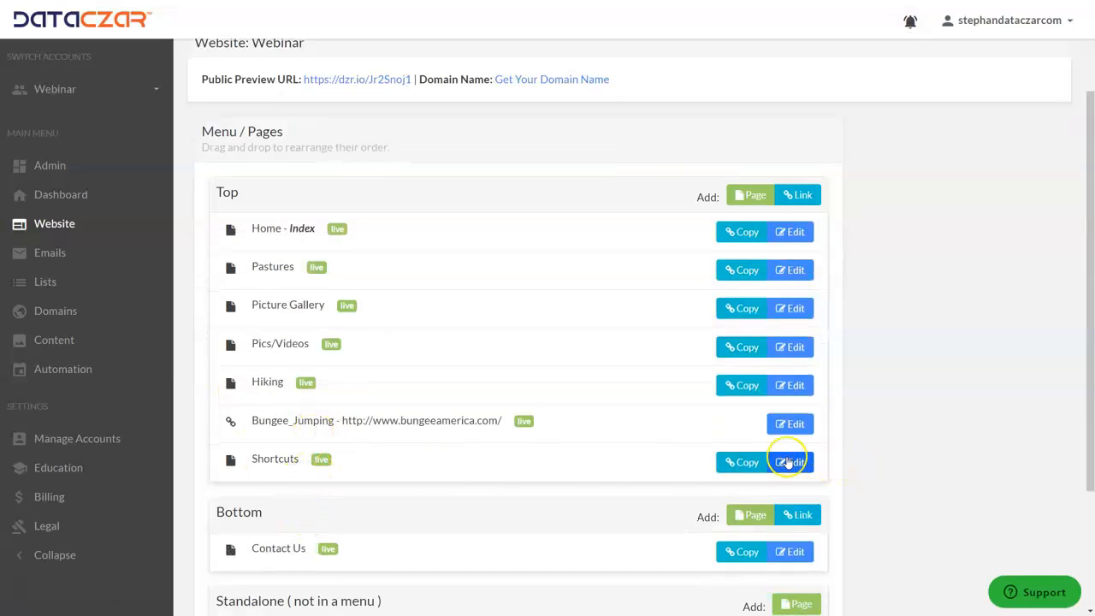
pyautogui.click(789, 462)
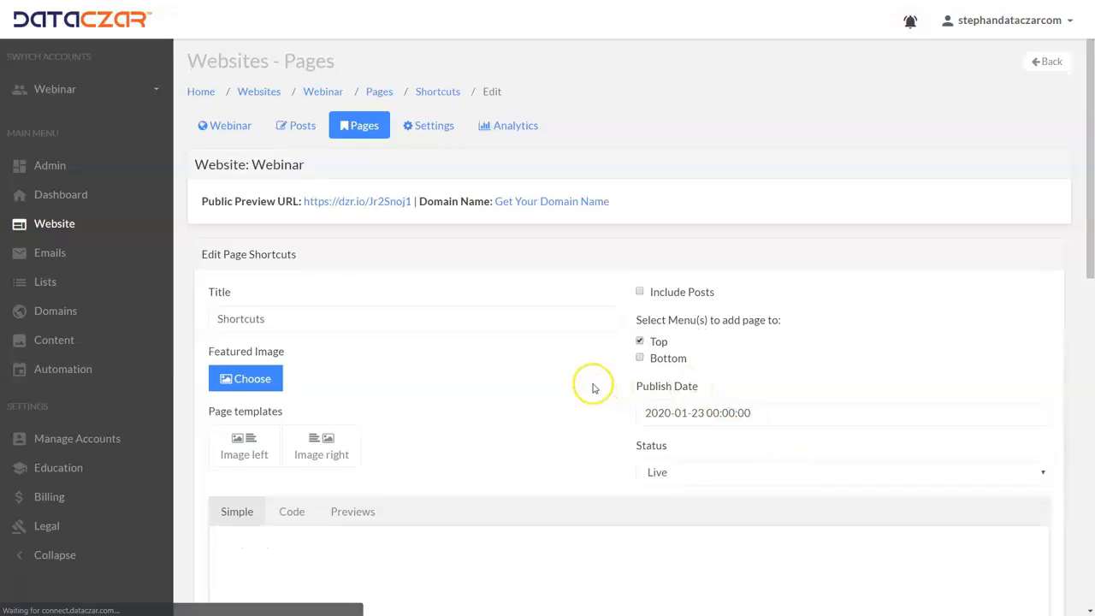
pyautogui.scroll(-3)
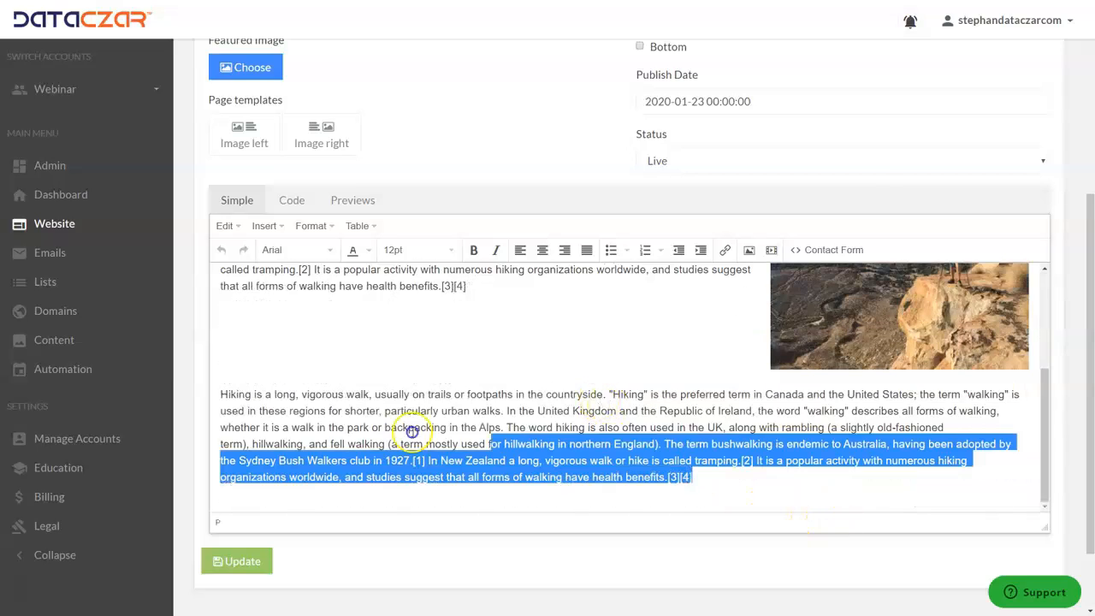
pyautogui.moveTo(410, 430); pyautogui.dragTo(220, 393)
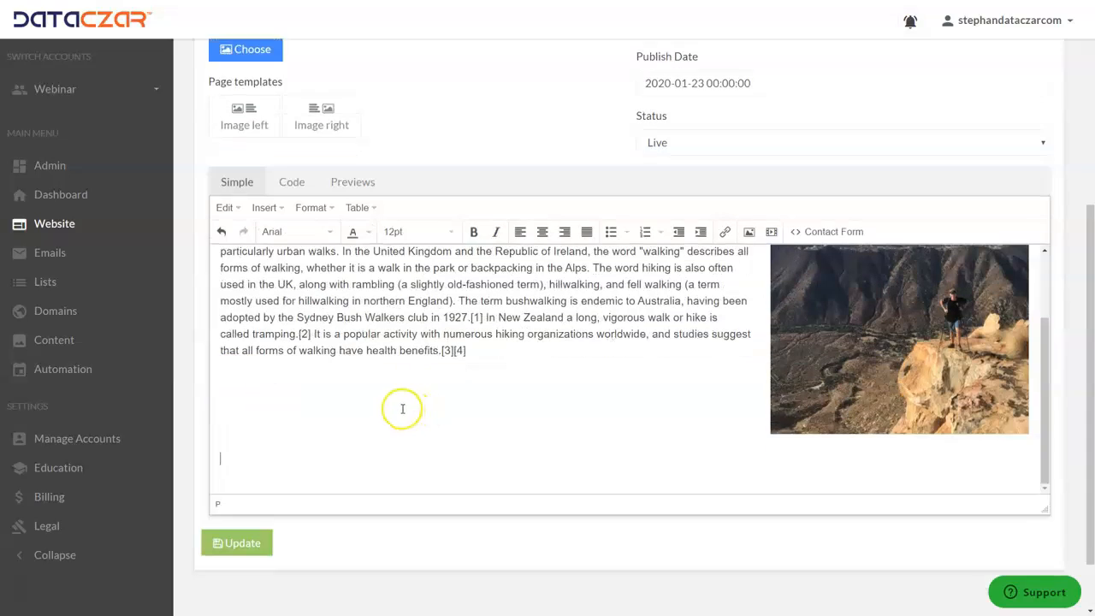
# Update the Shortcuts page so the paragraph removal is saved.
pyautogui.click(242, 472)
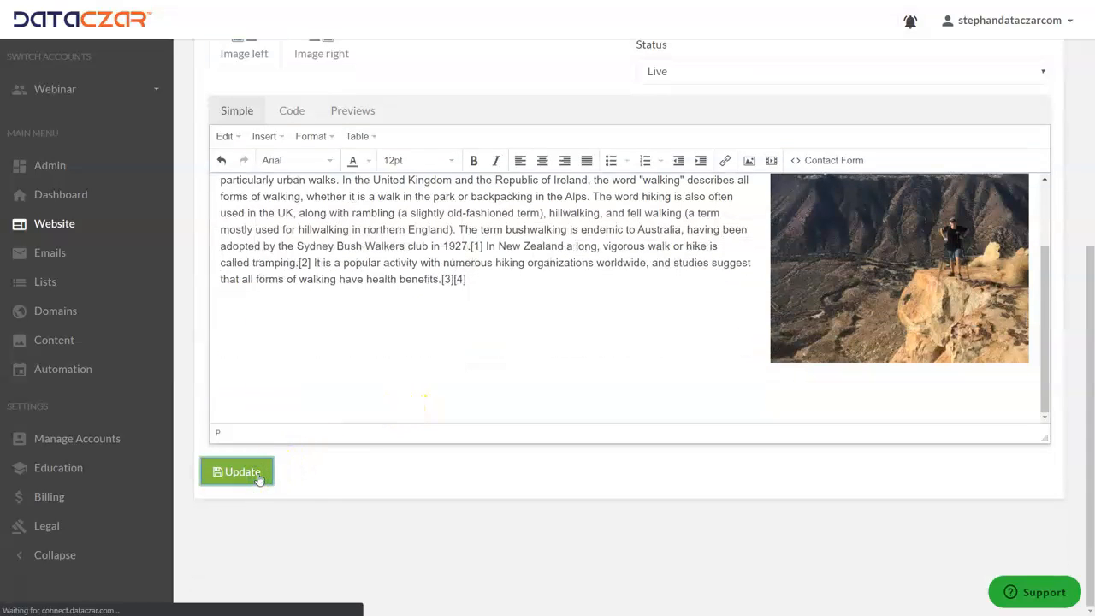
pyautogui.click(242, 472)
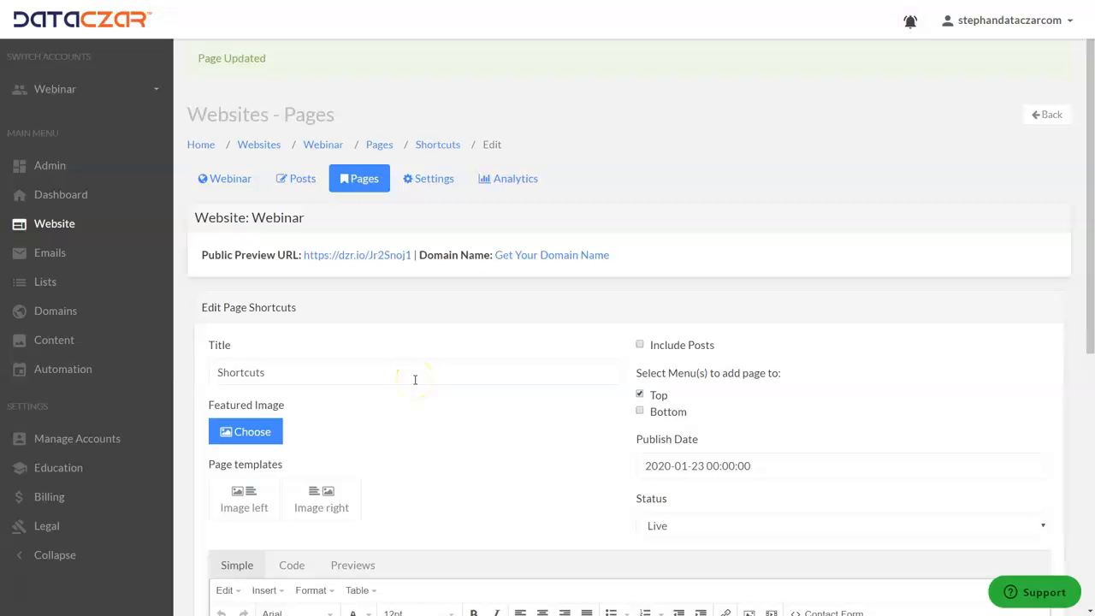
pyautogui.scroll(-3)
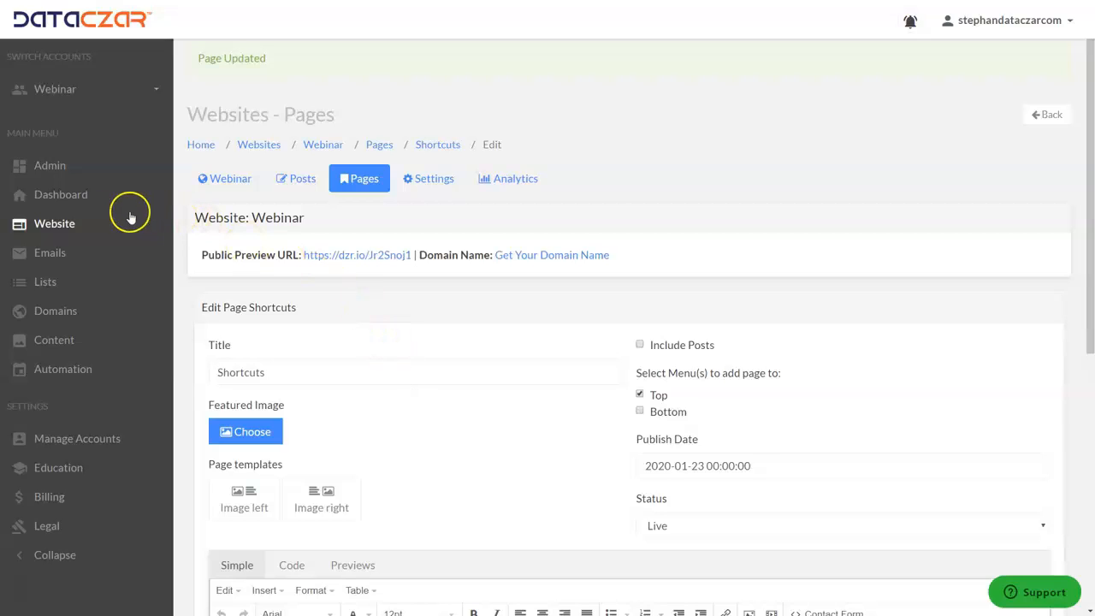
# Return to the Webinar dashboard with its setup steps and visitor stats.
pyautogui.click(60, 194)
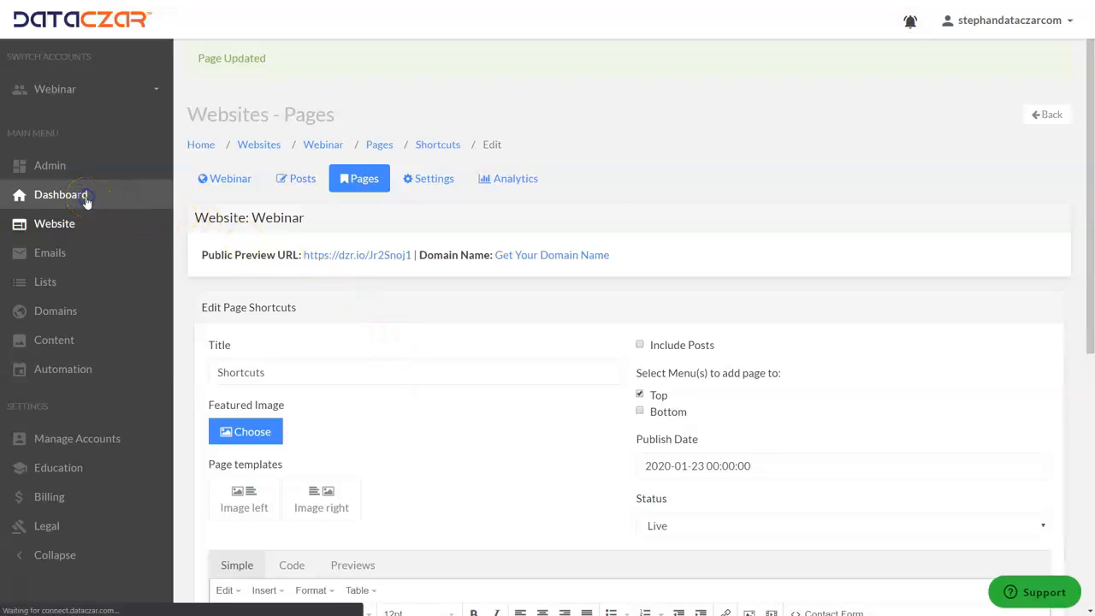
pyautogui.click(61, 194)
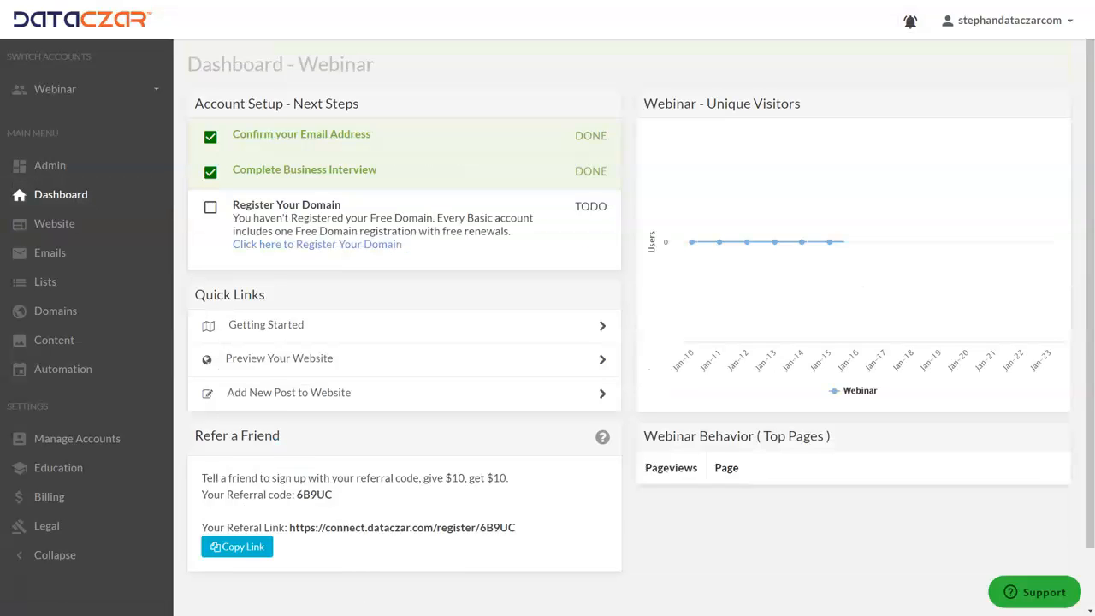